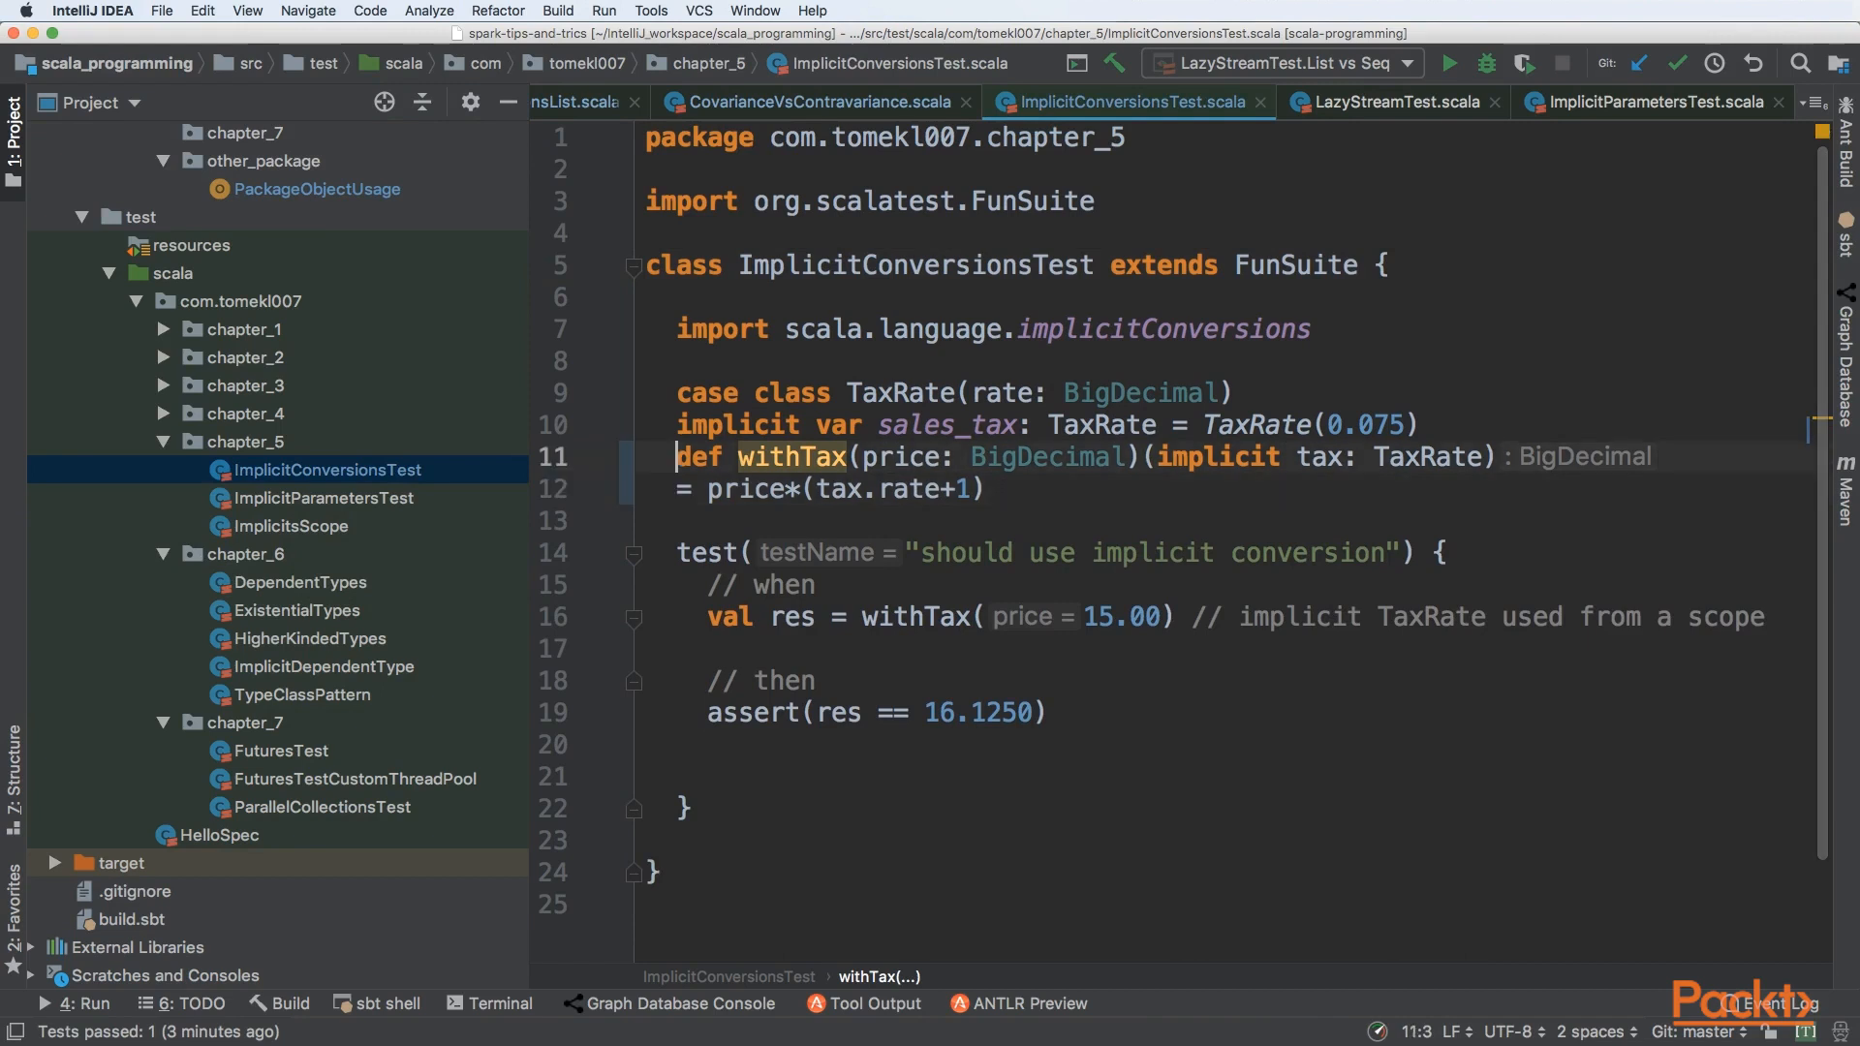
Review the withTax call, its TaxRate implicit parameter and the sales_tax declaration to comment out
type("D")
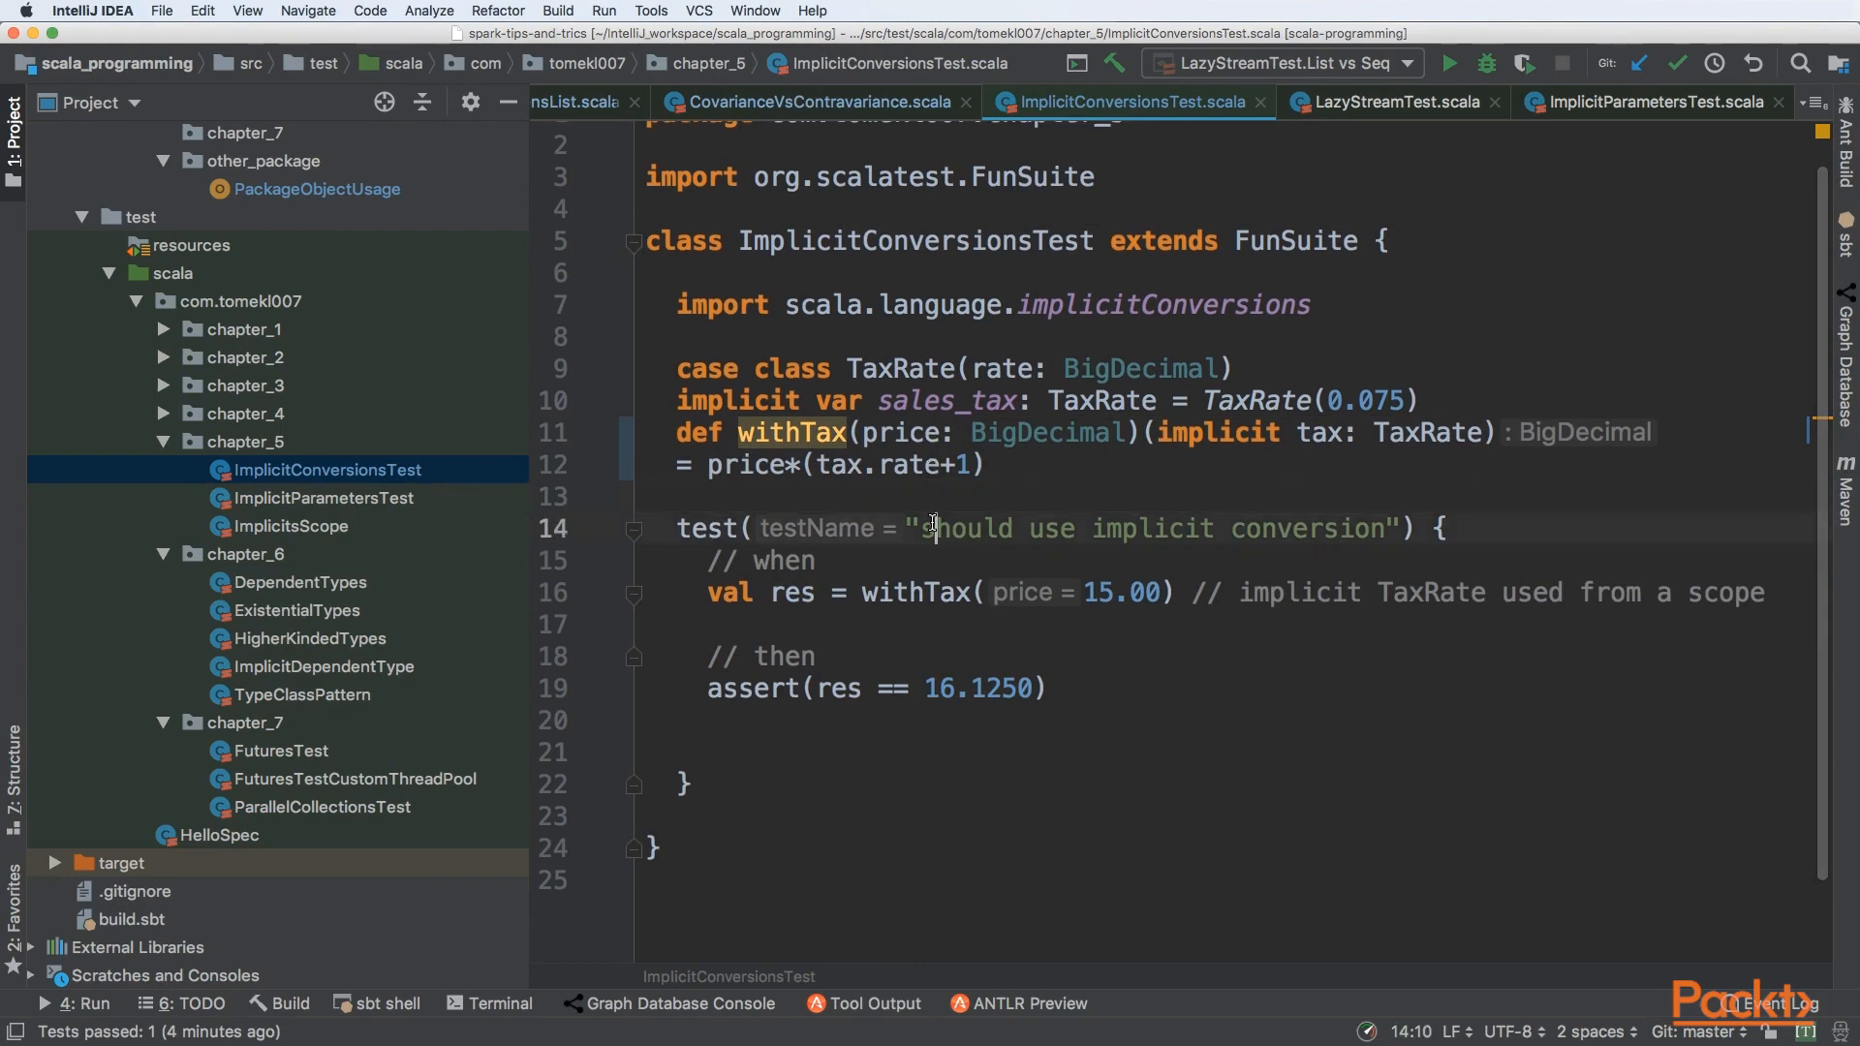
triple_click(1048, 527)
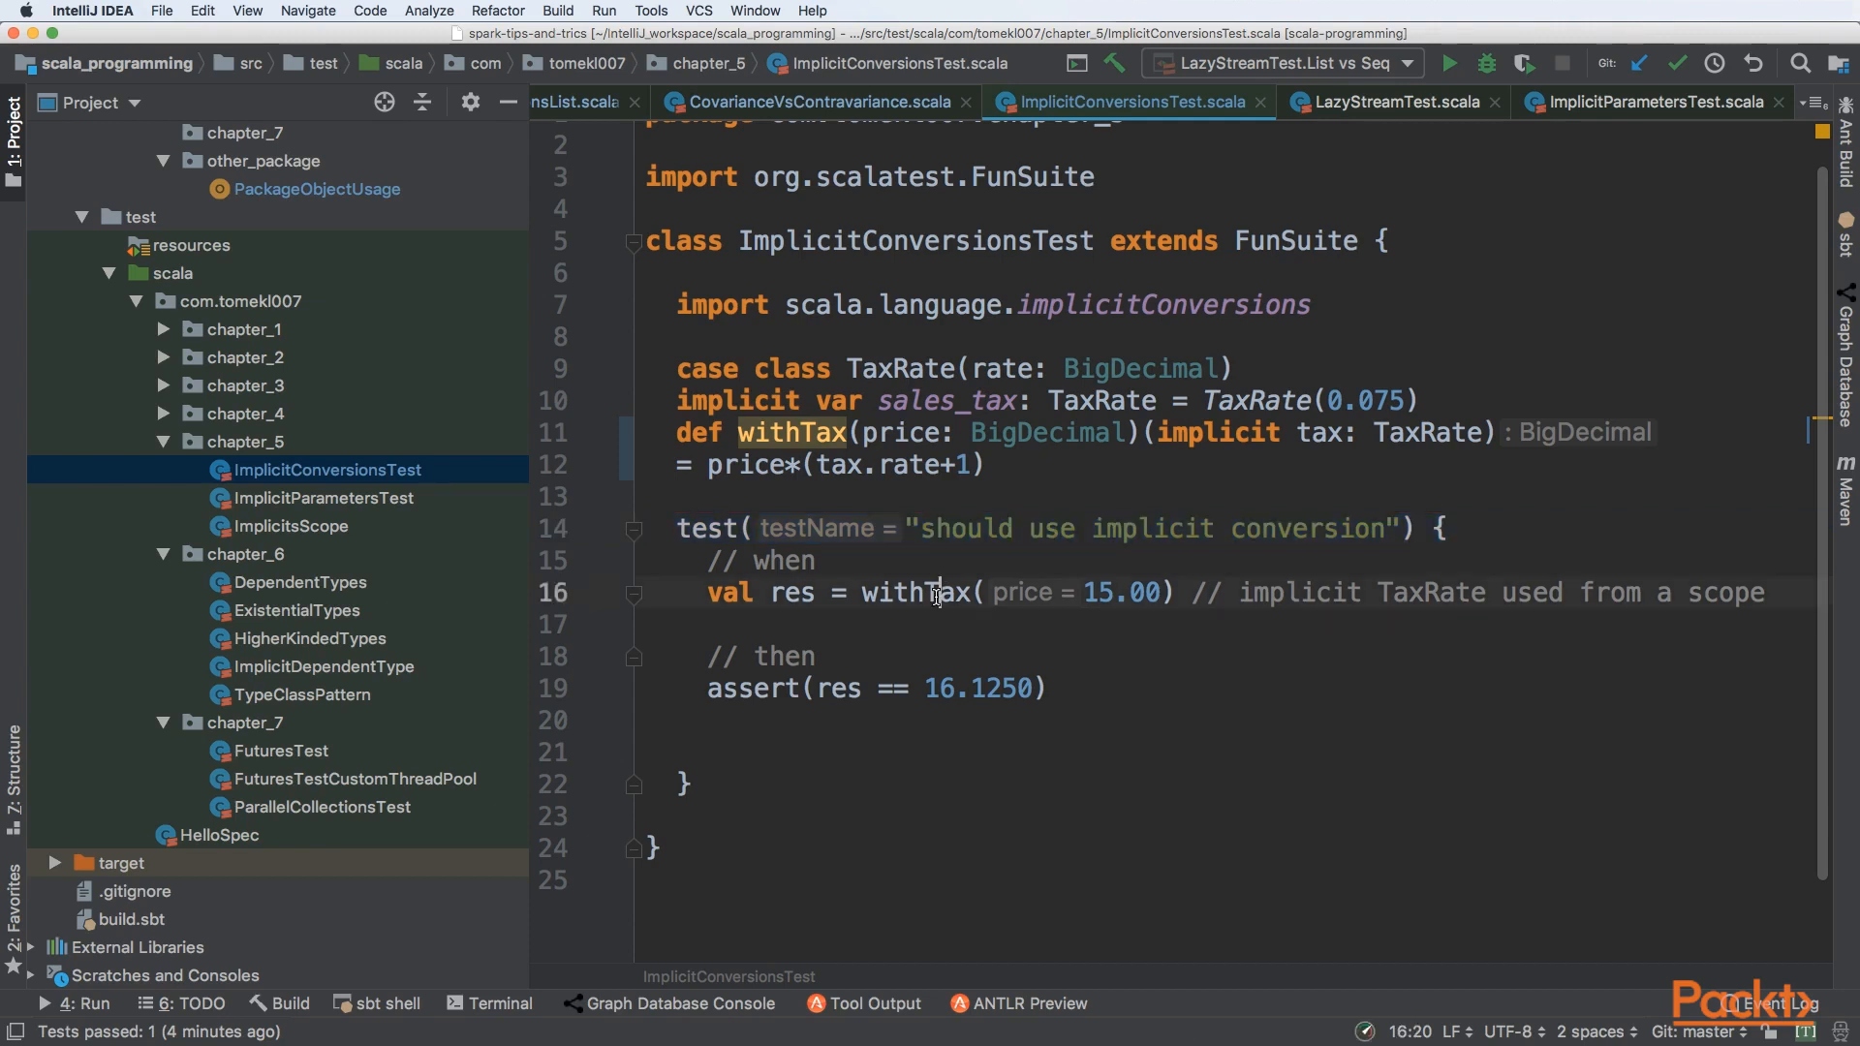
double_click(912, 593)
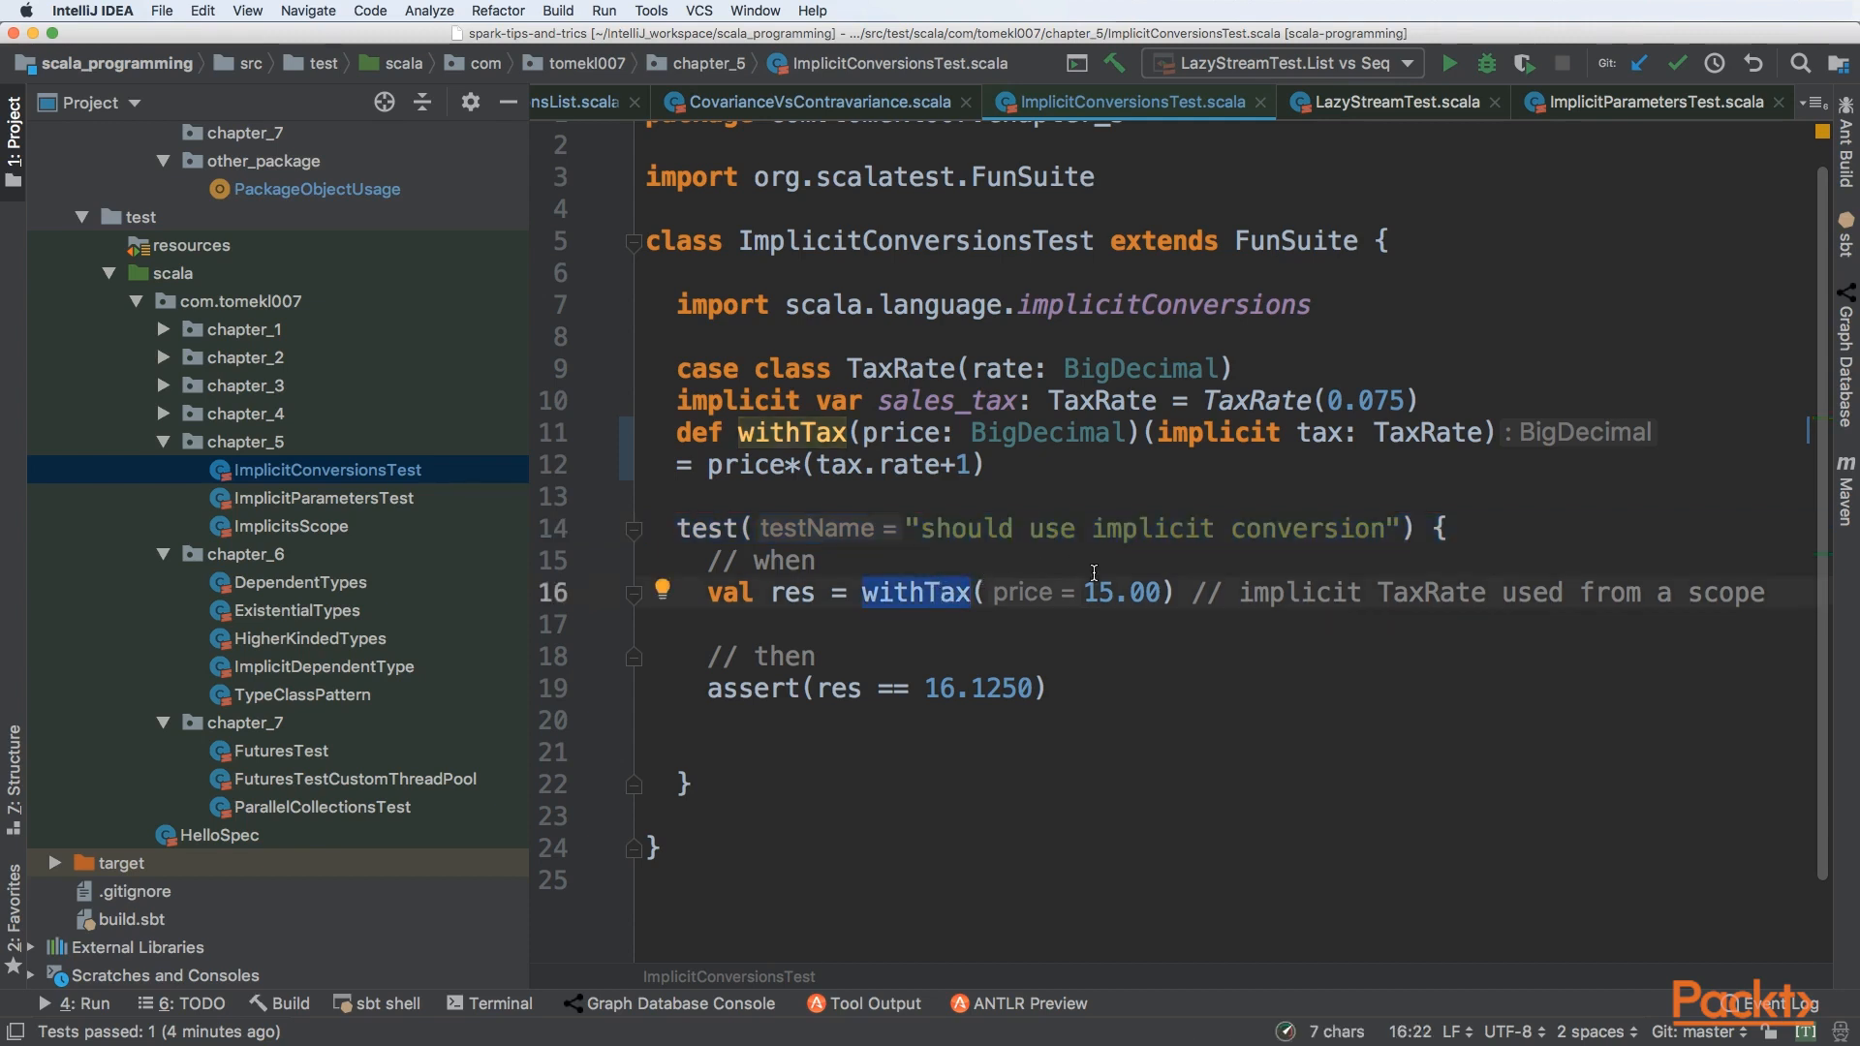
mouse_move(1127, 583)
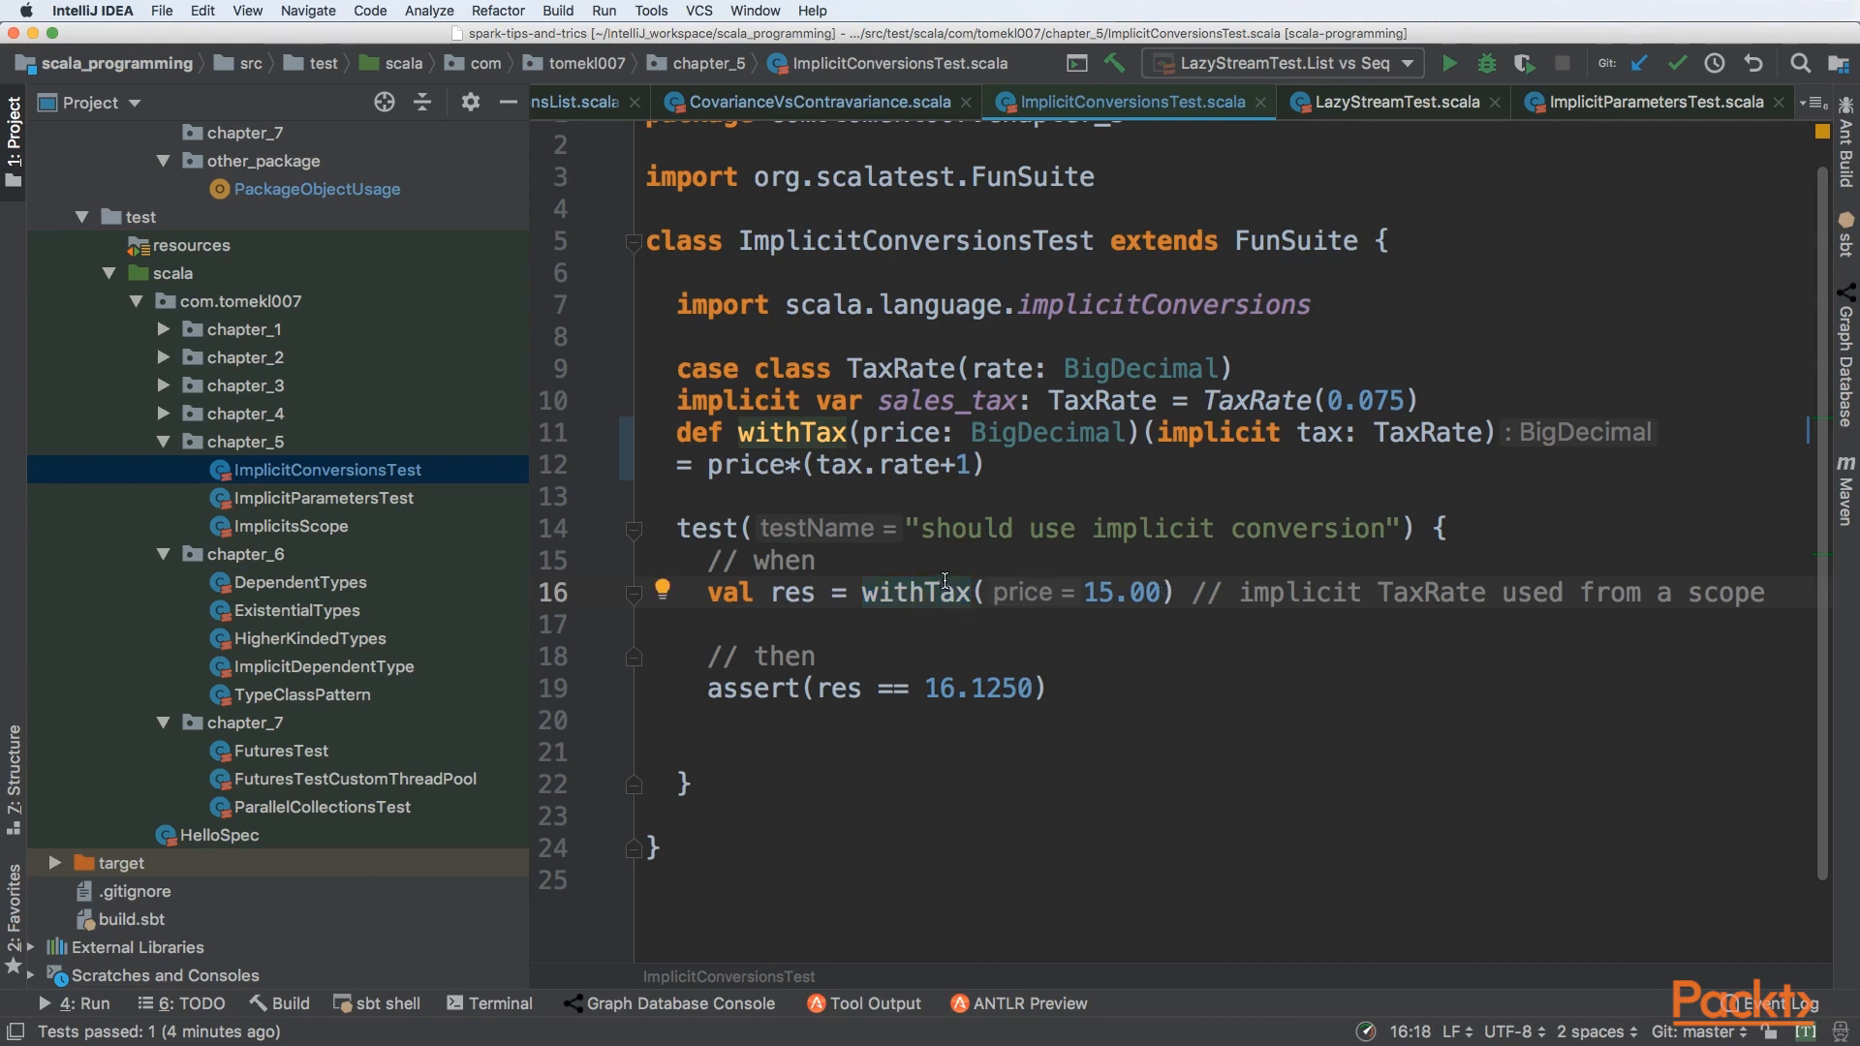
double_click(903, 432)
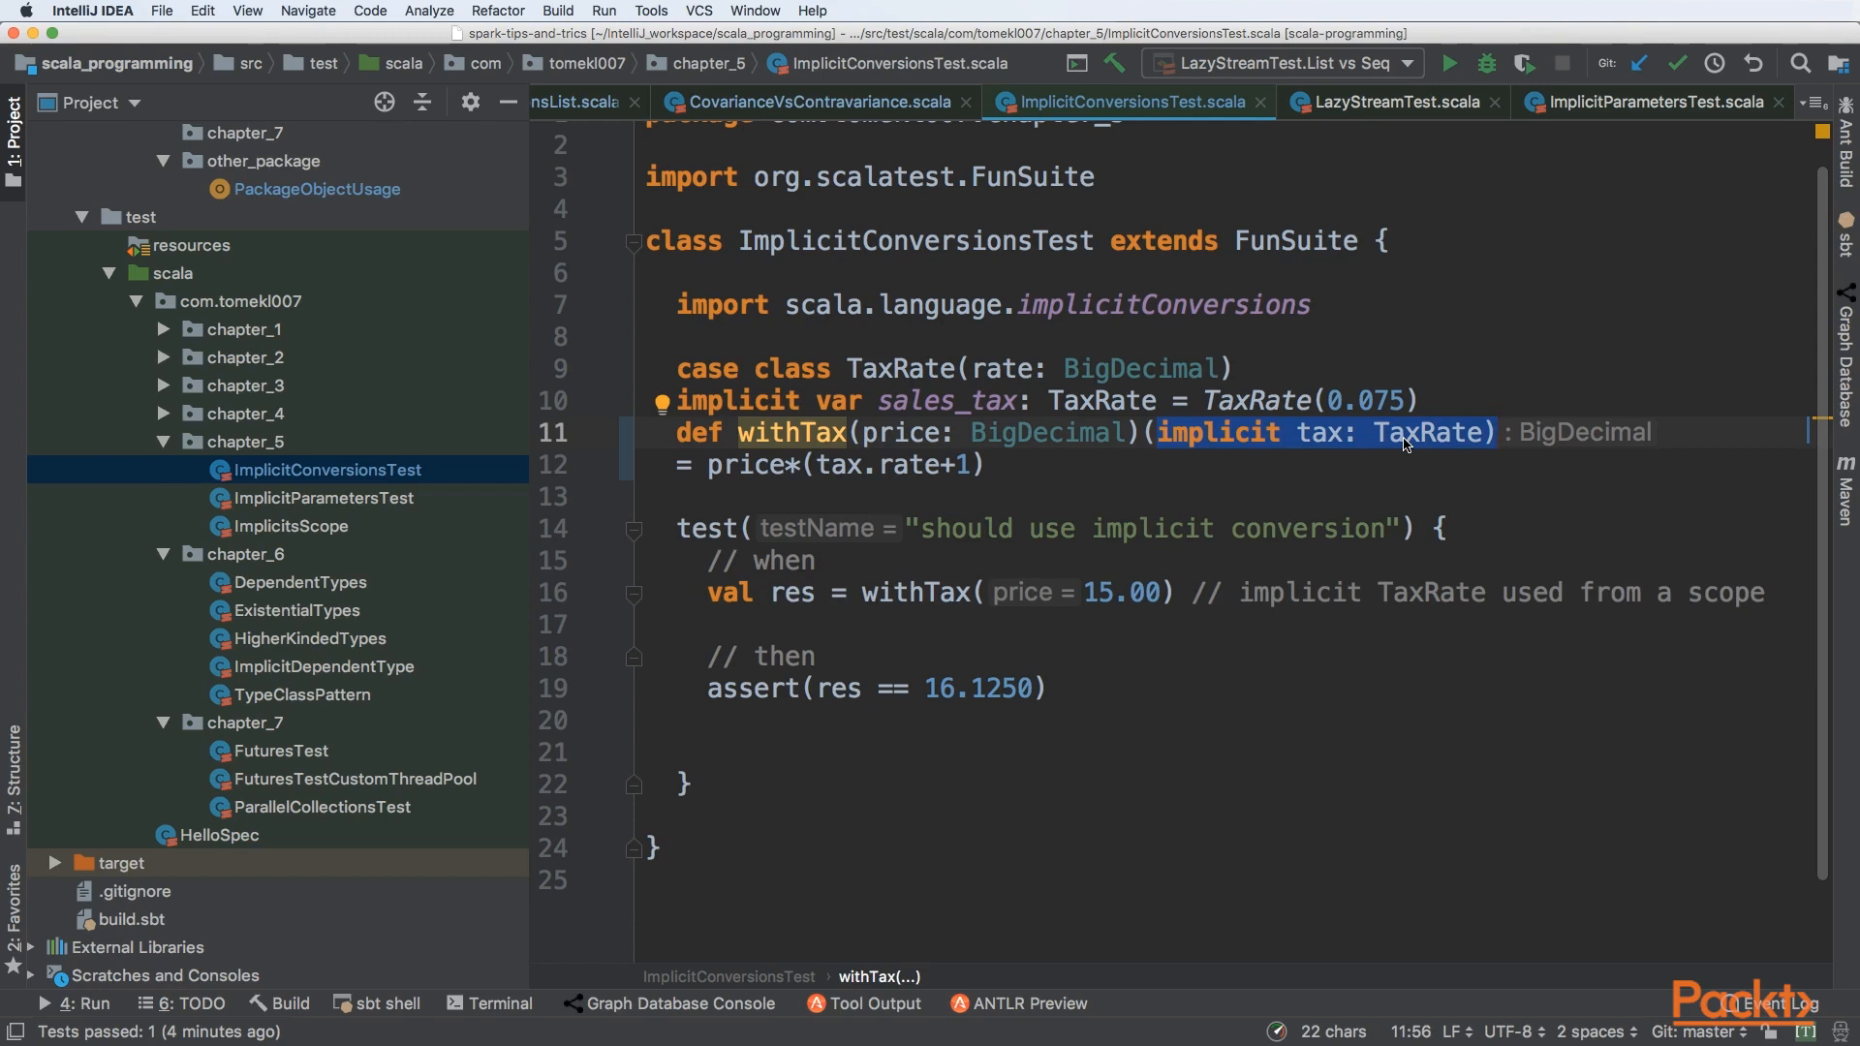
mouse_move(1387, 446)
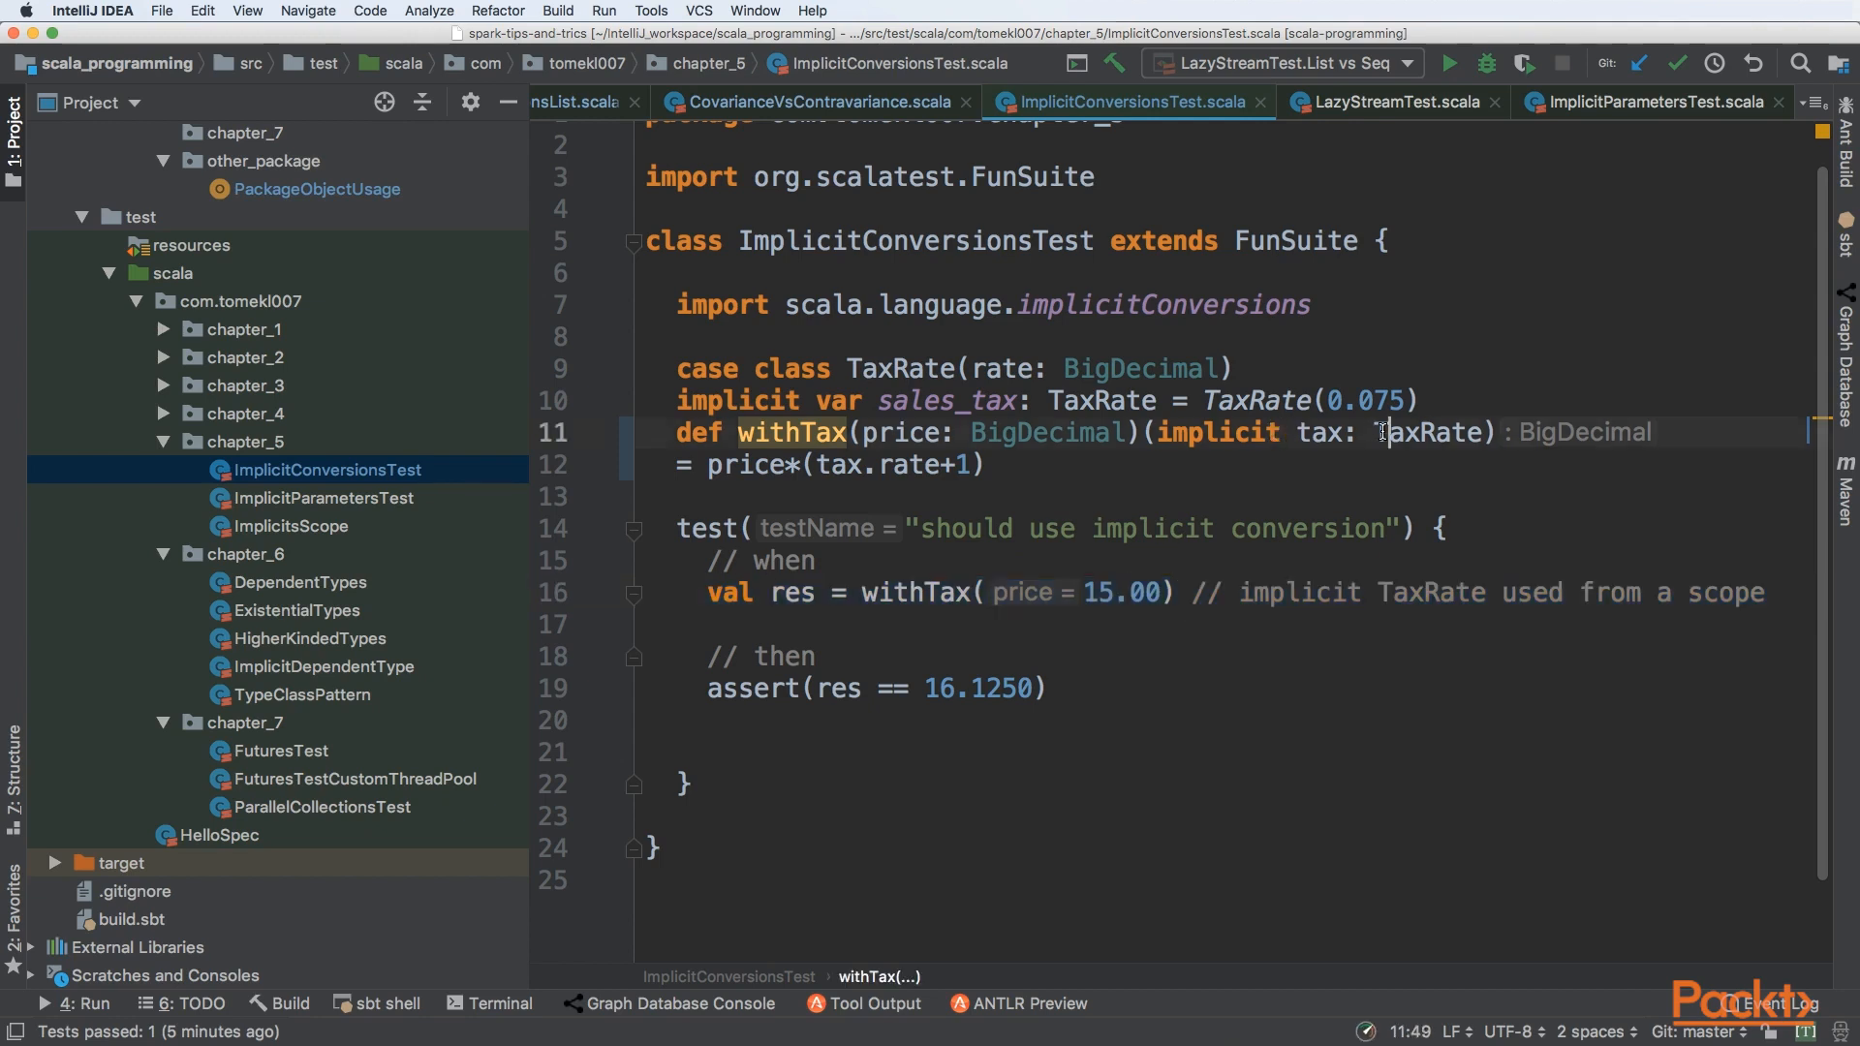
double_click(1428, 432)
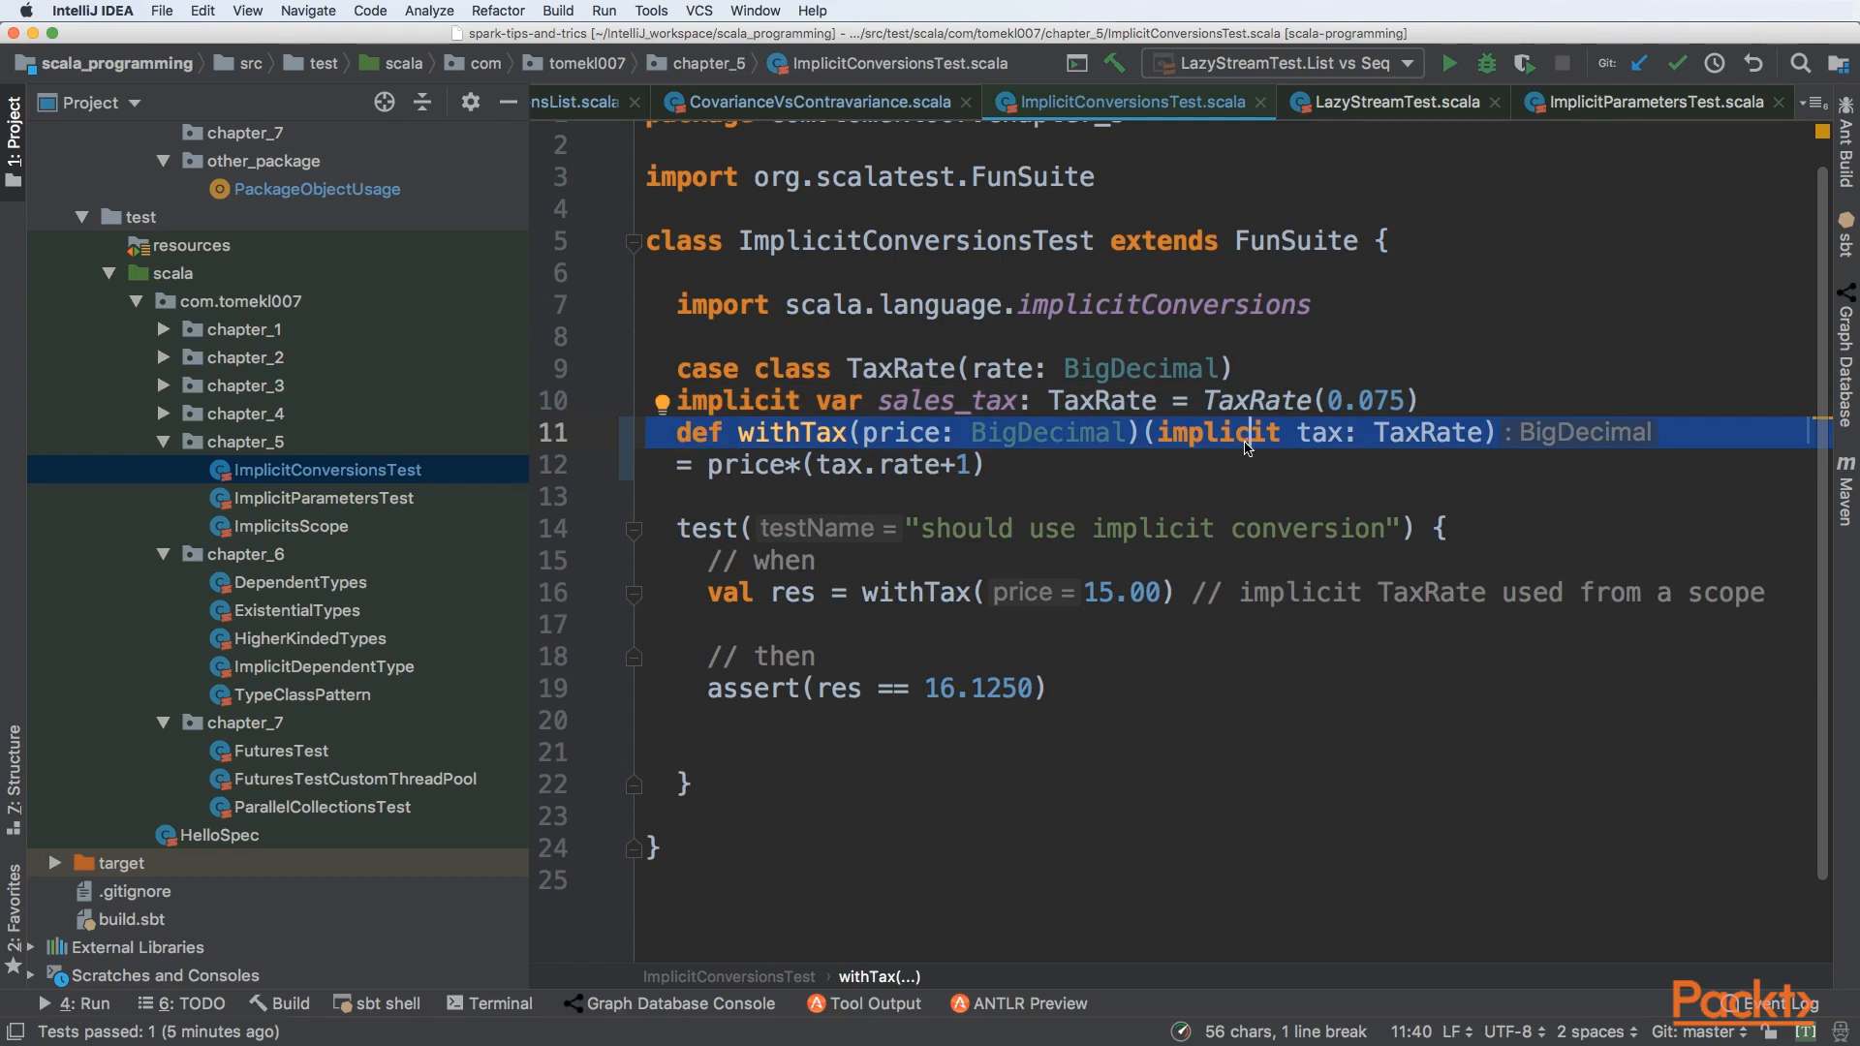
left_click(754, 463)
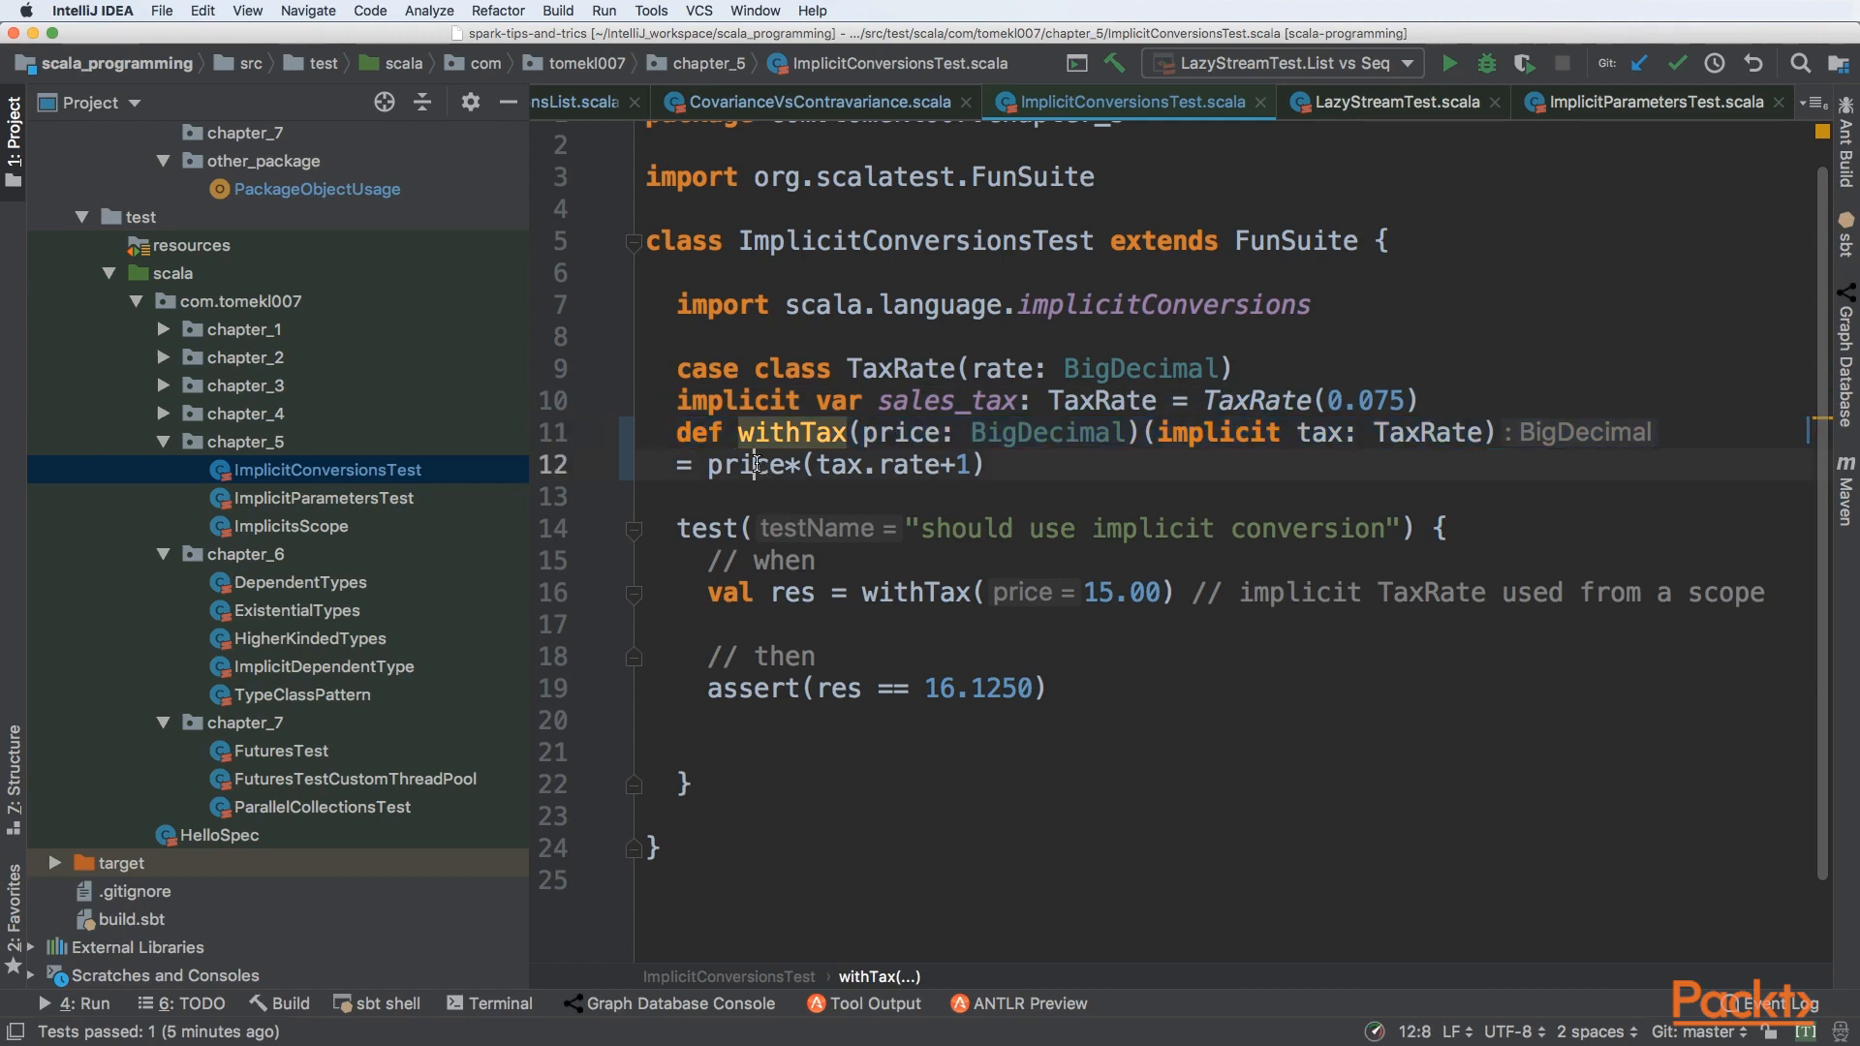
double_click(744, 463)
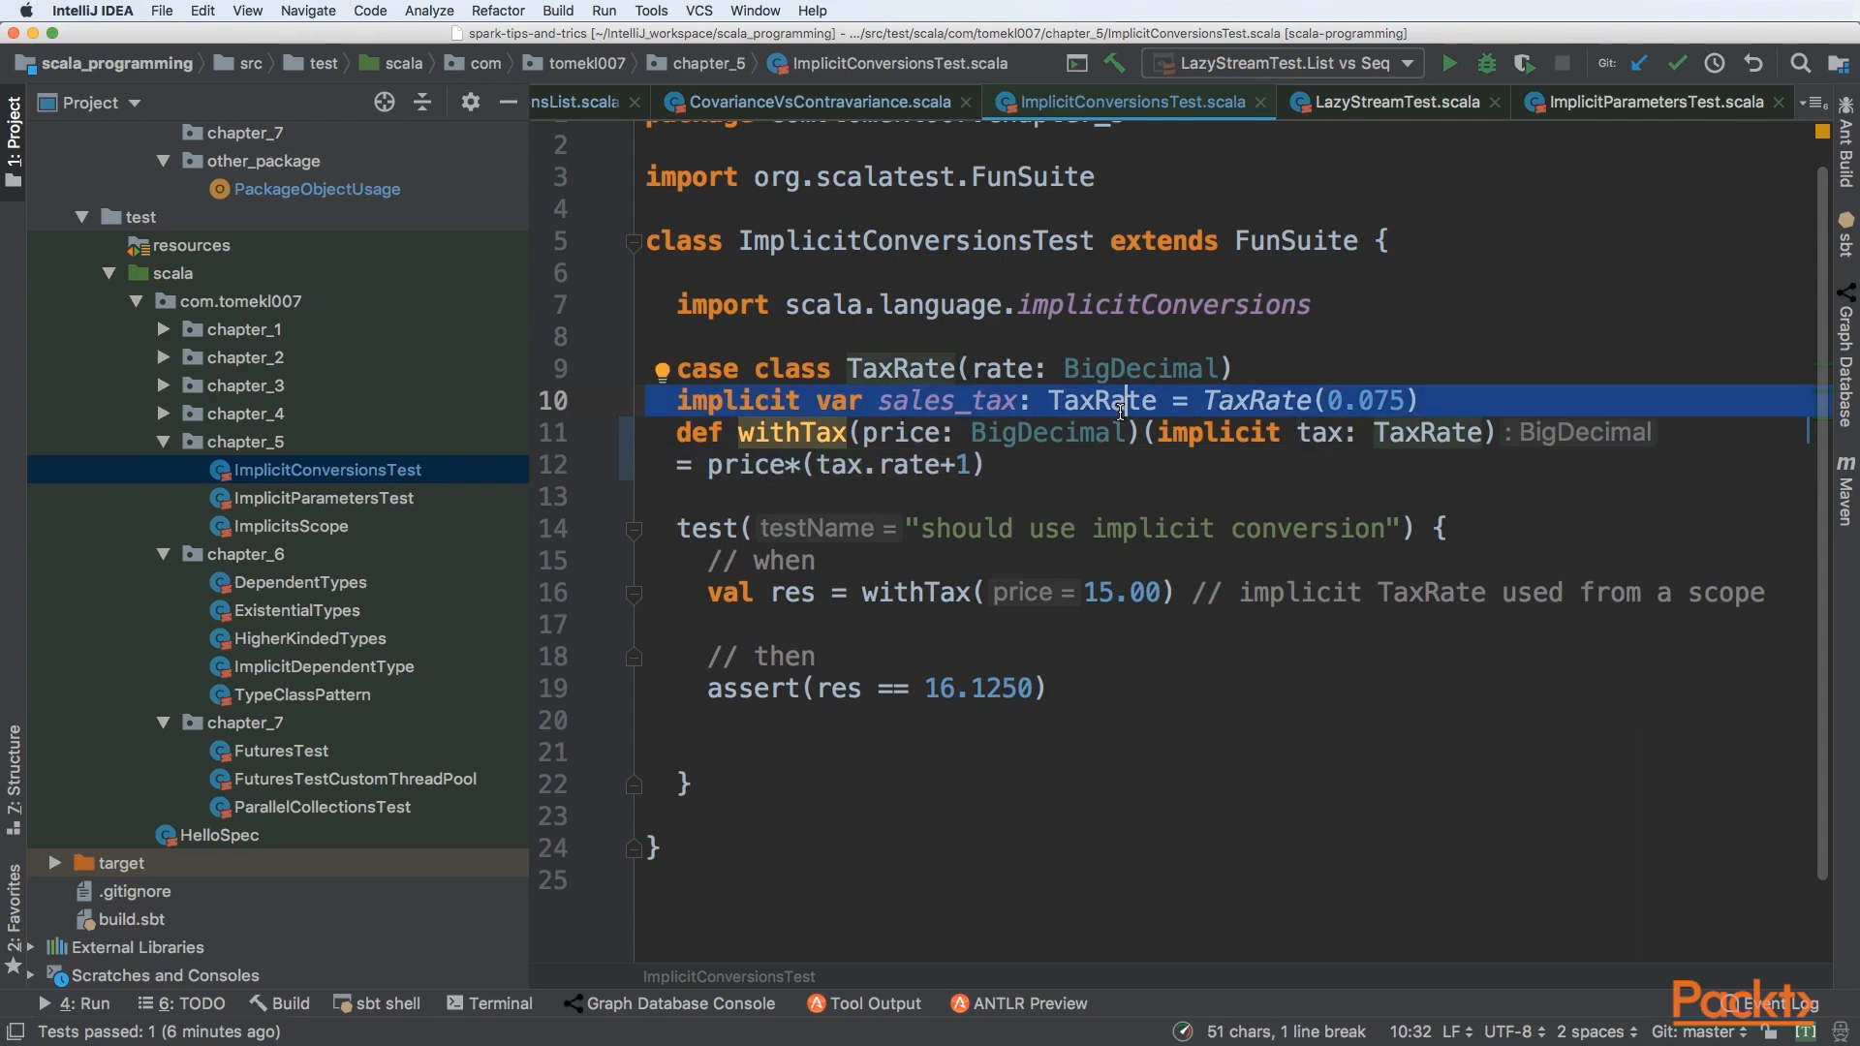
Pass TaxRate(0.075) explicitly as a second argument list to the withTax(15.00) call
left_click(891, 688)
type("() ")
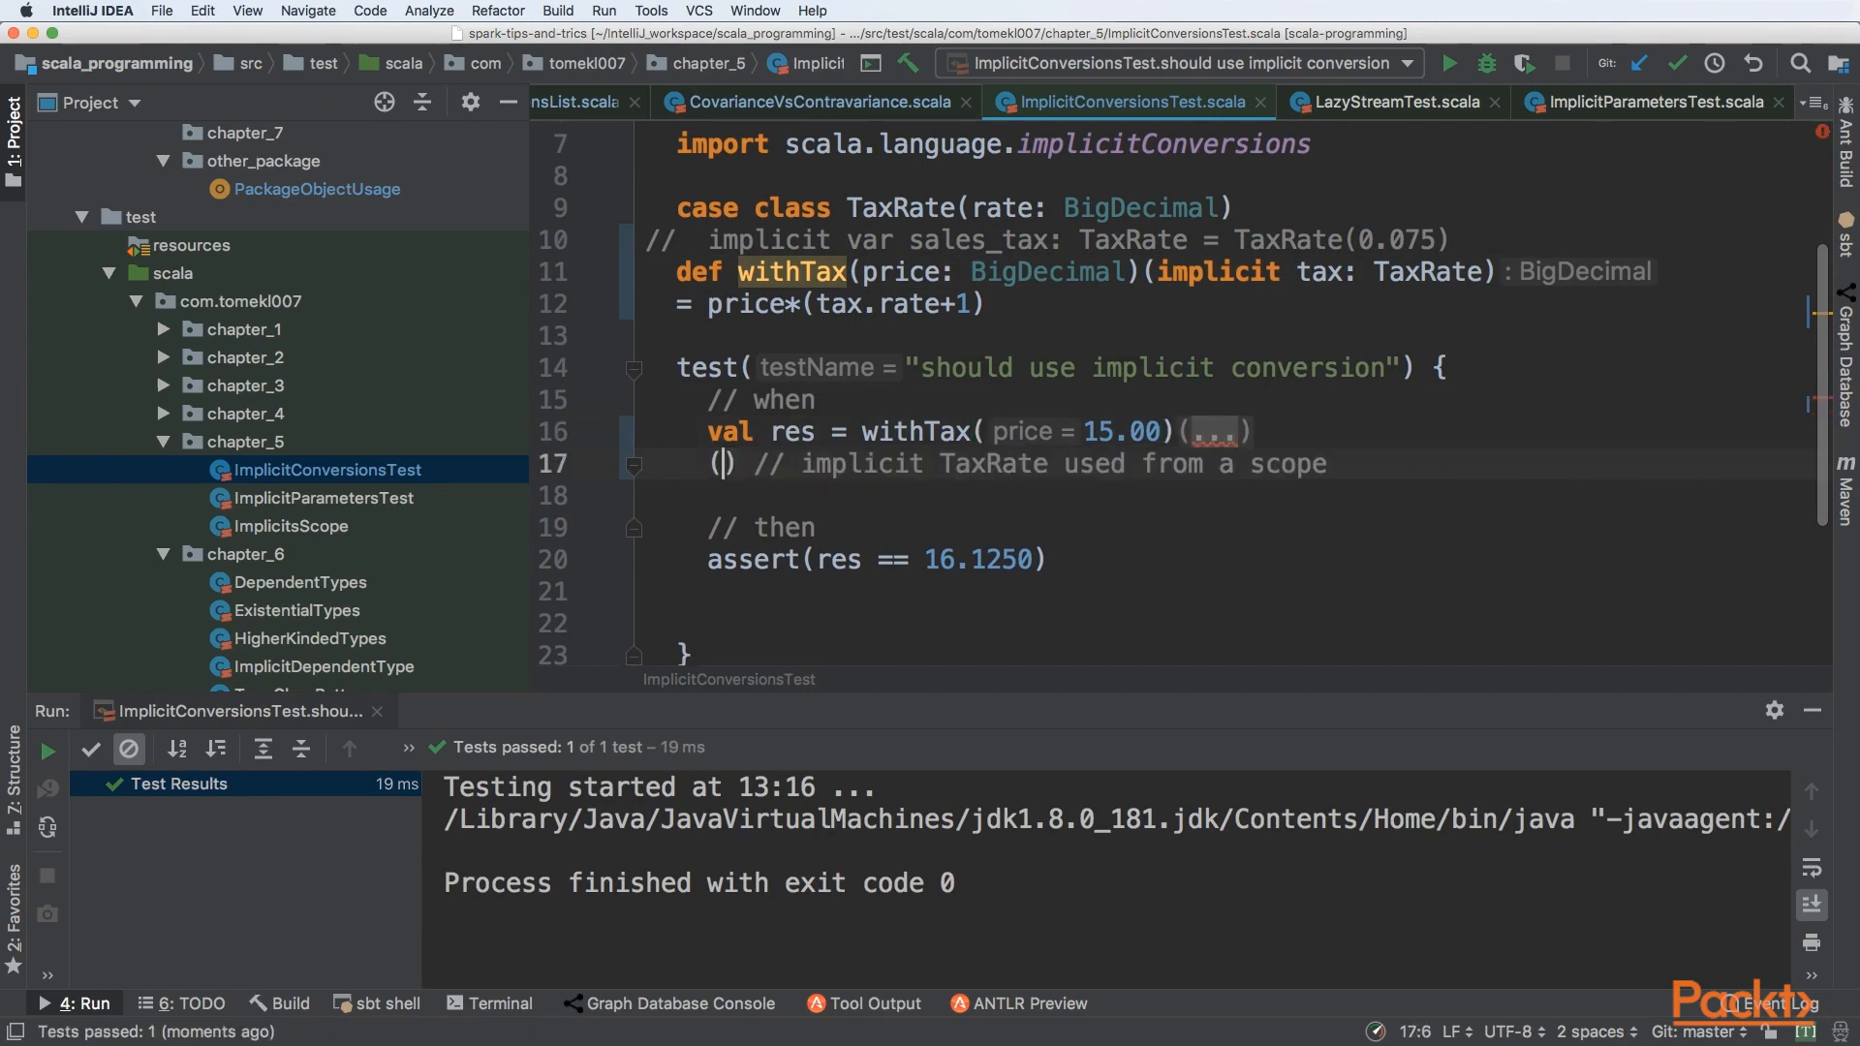
type("TaxRate(")
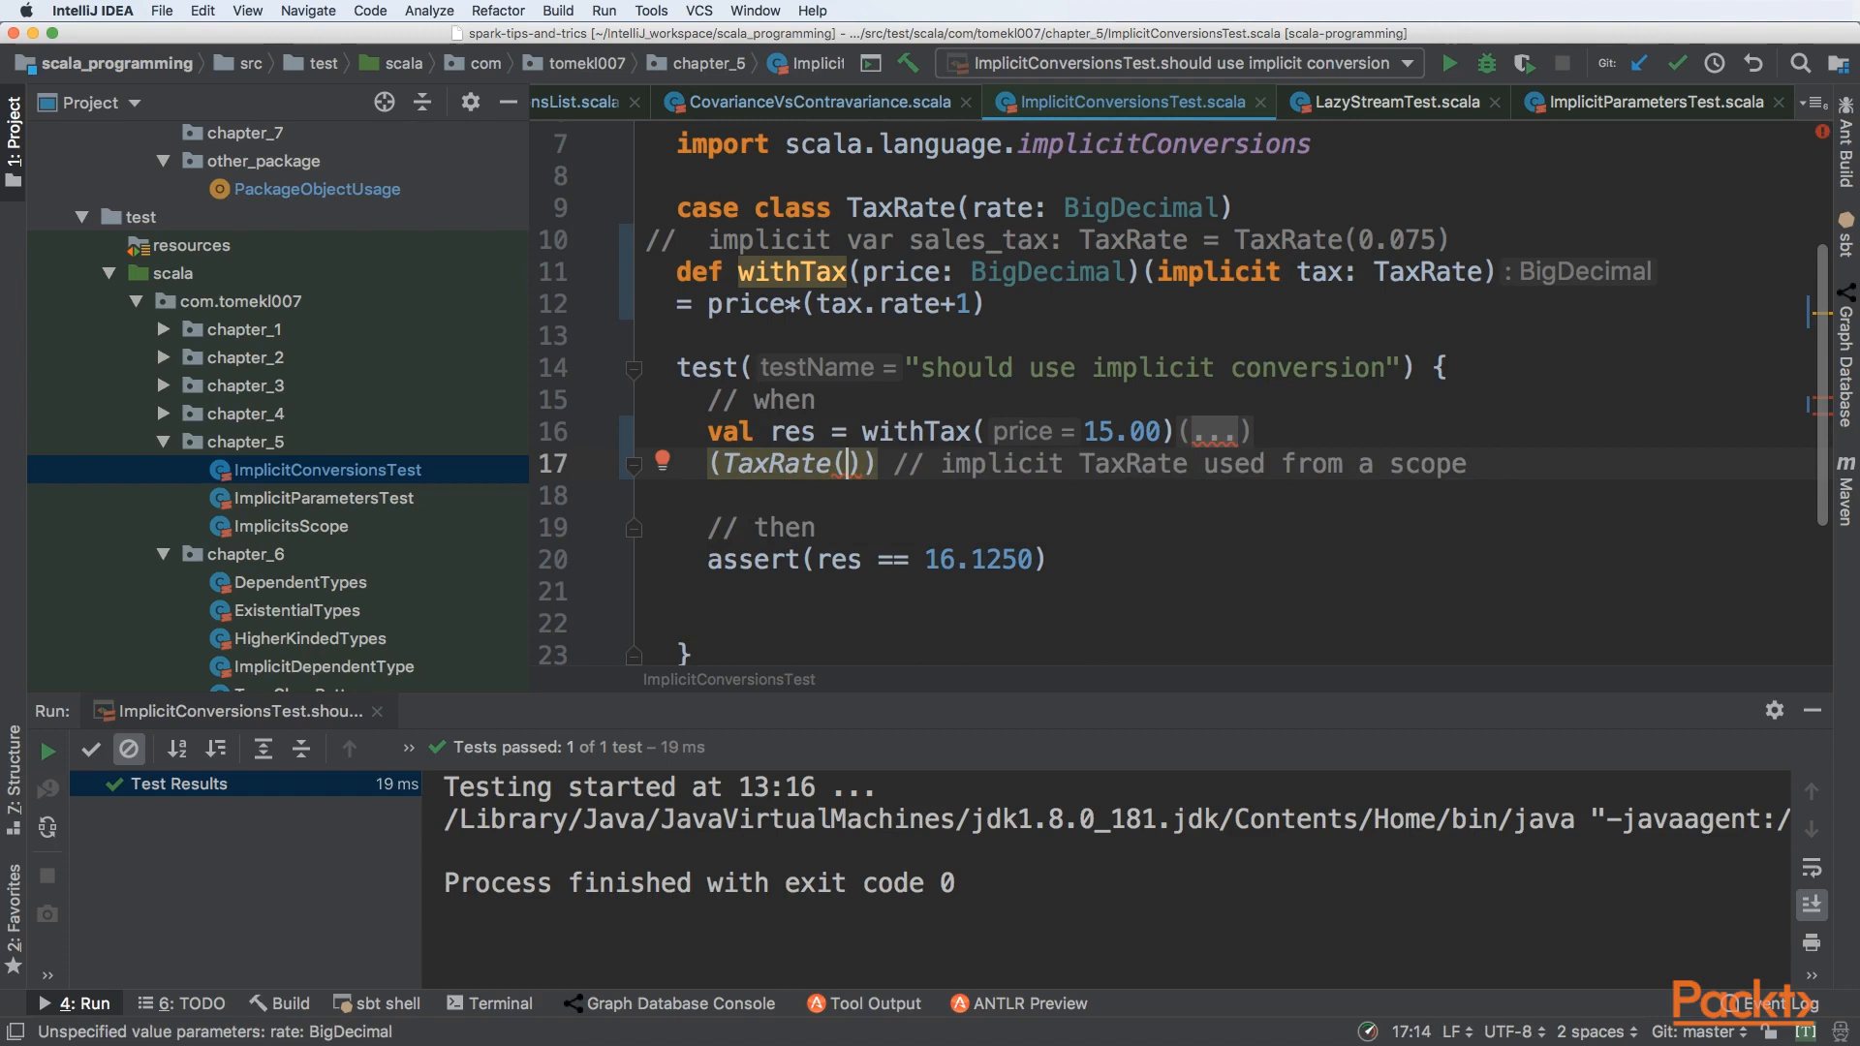
type("12")
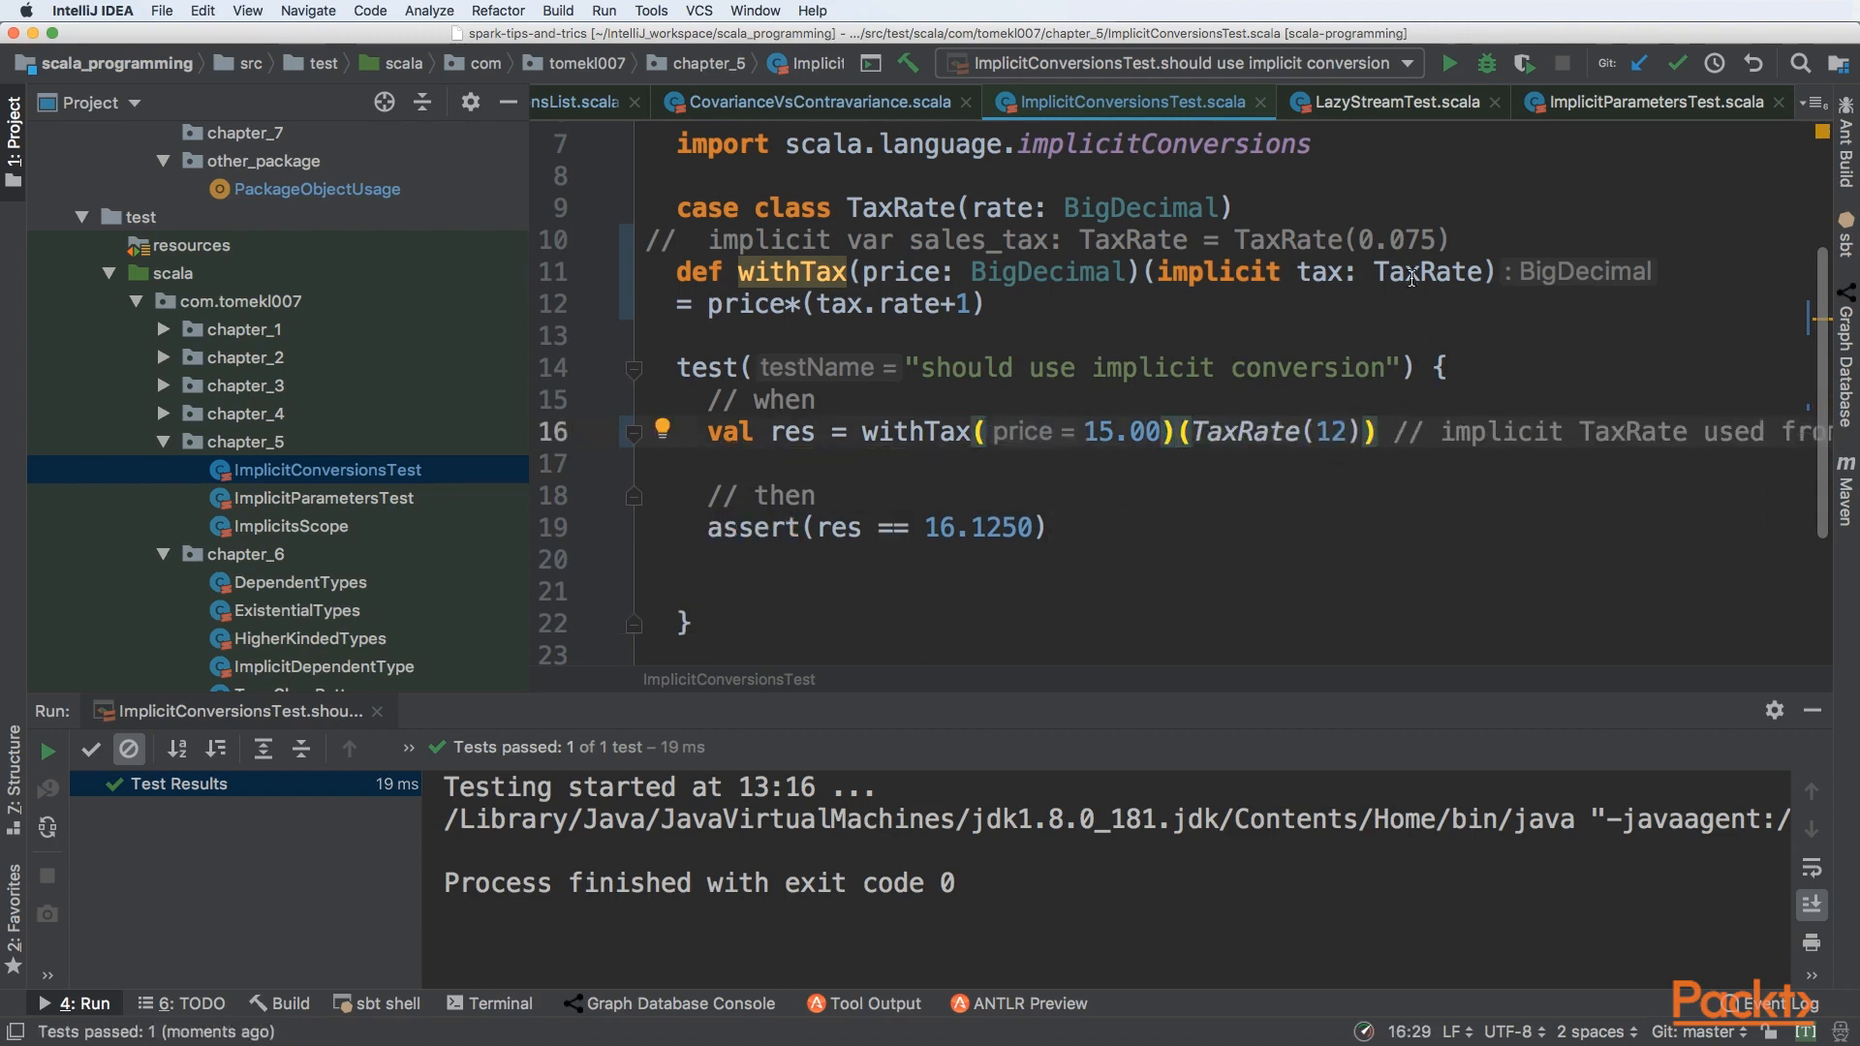
type("0.075")
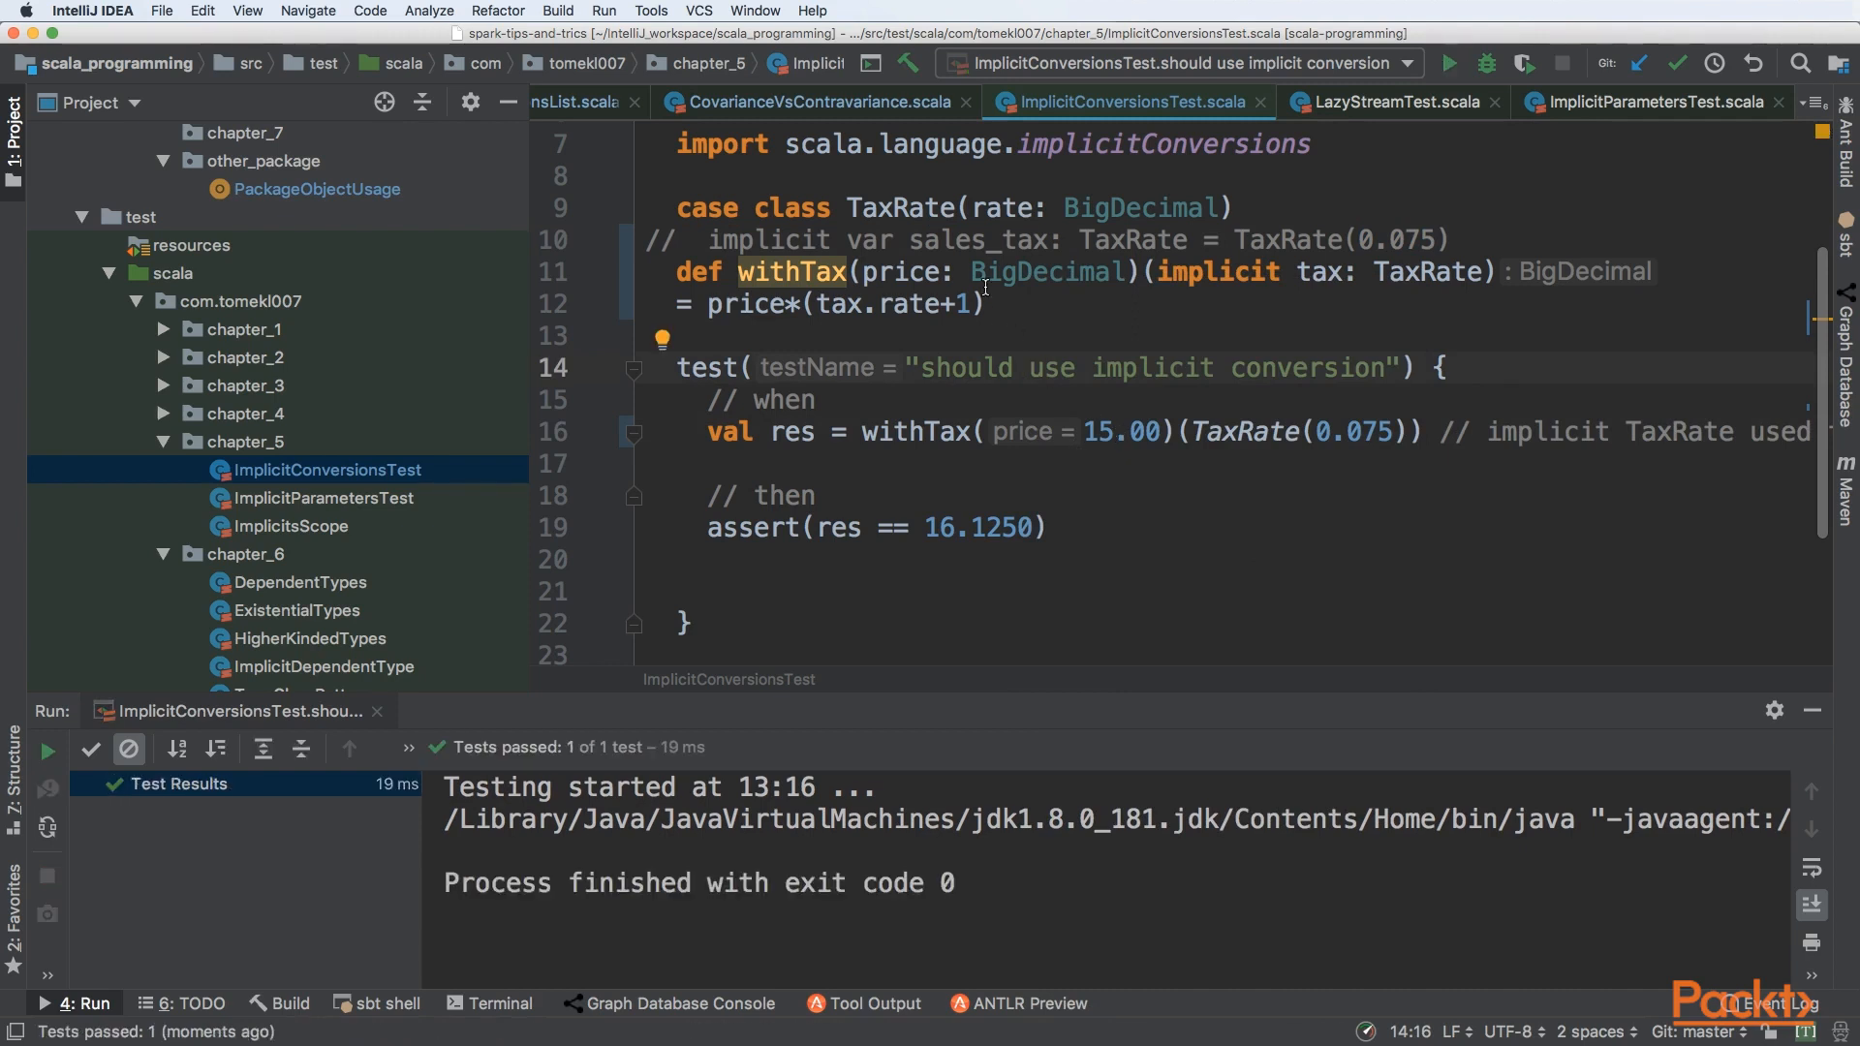
double_click(901, 271)
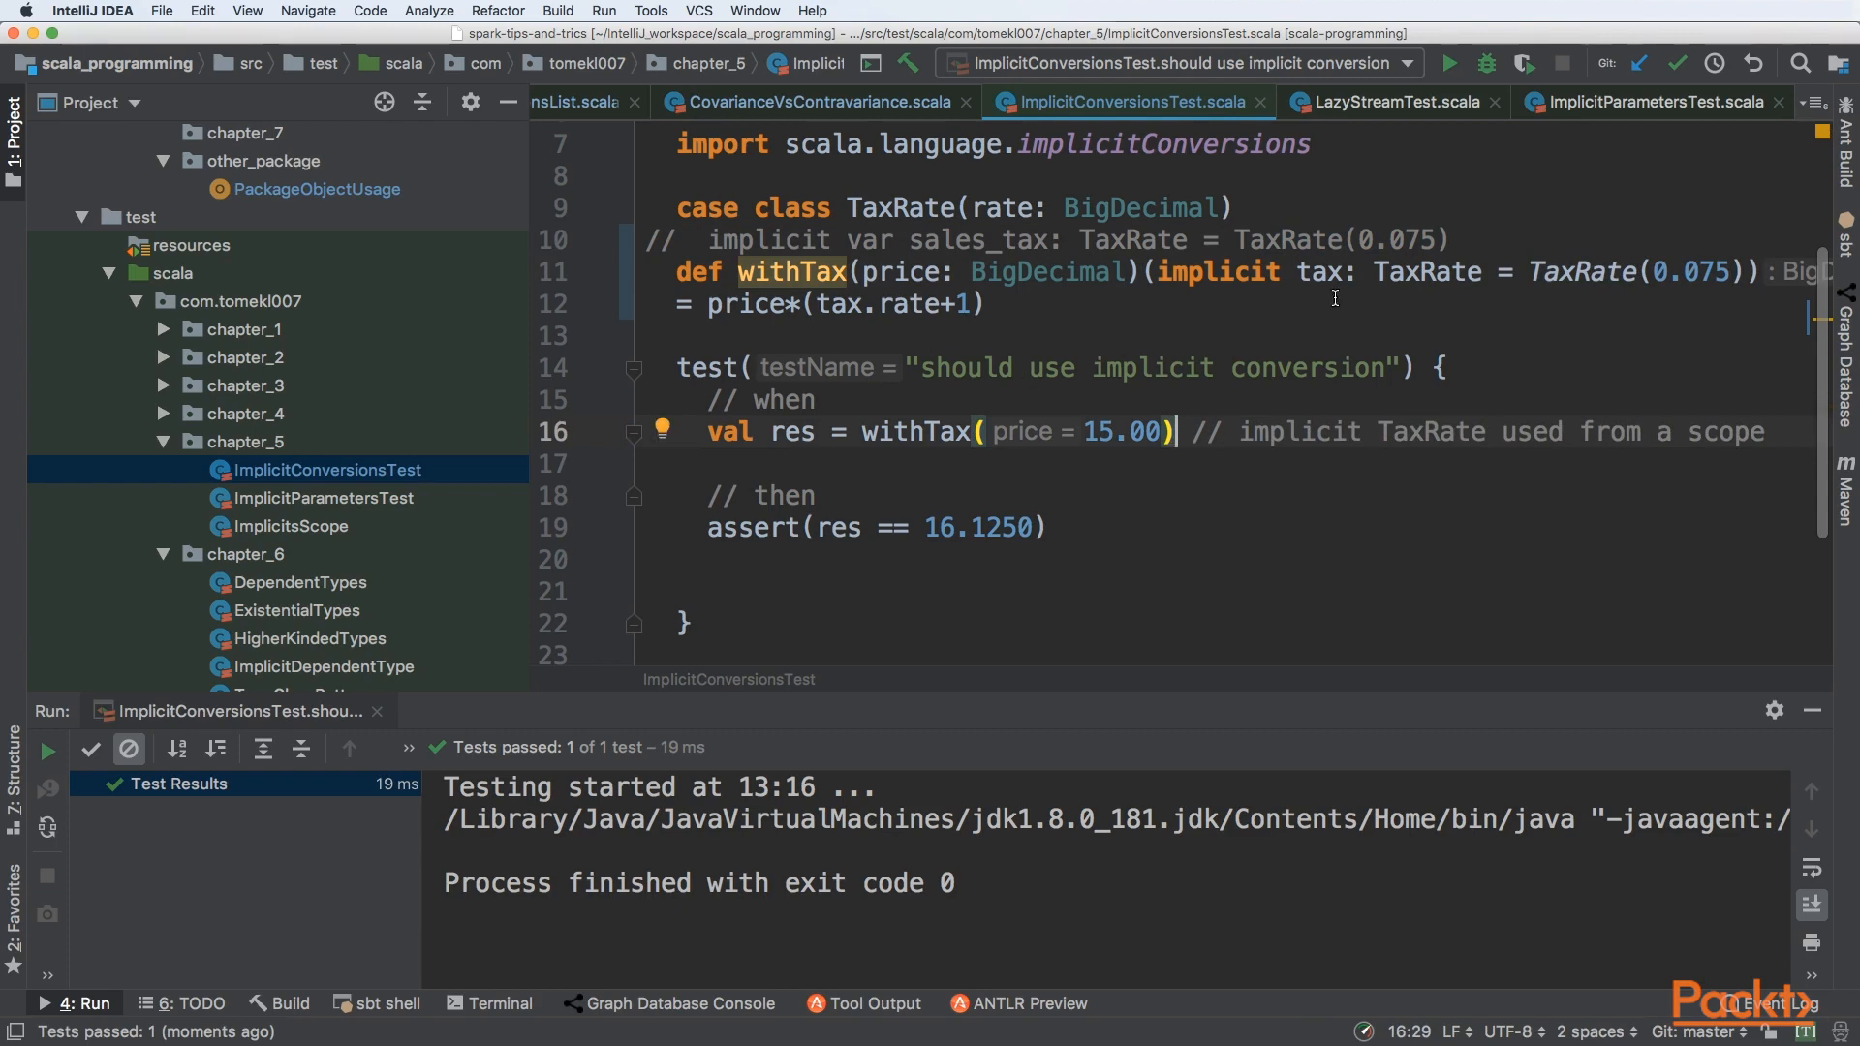
mouse_move(1637, 279)
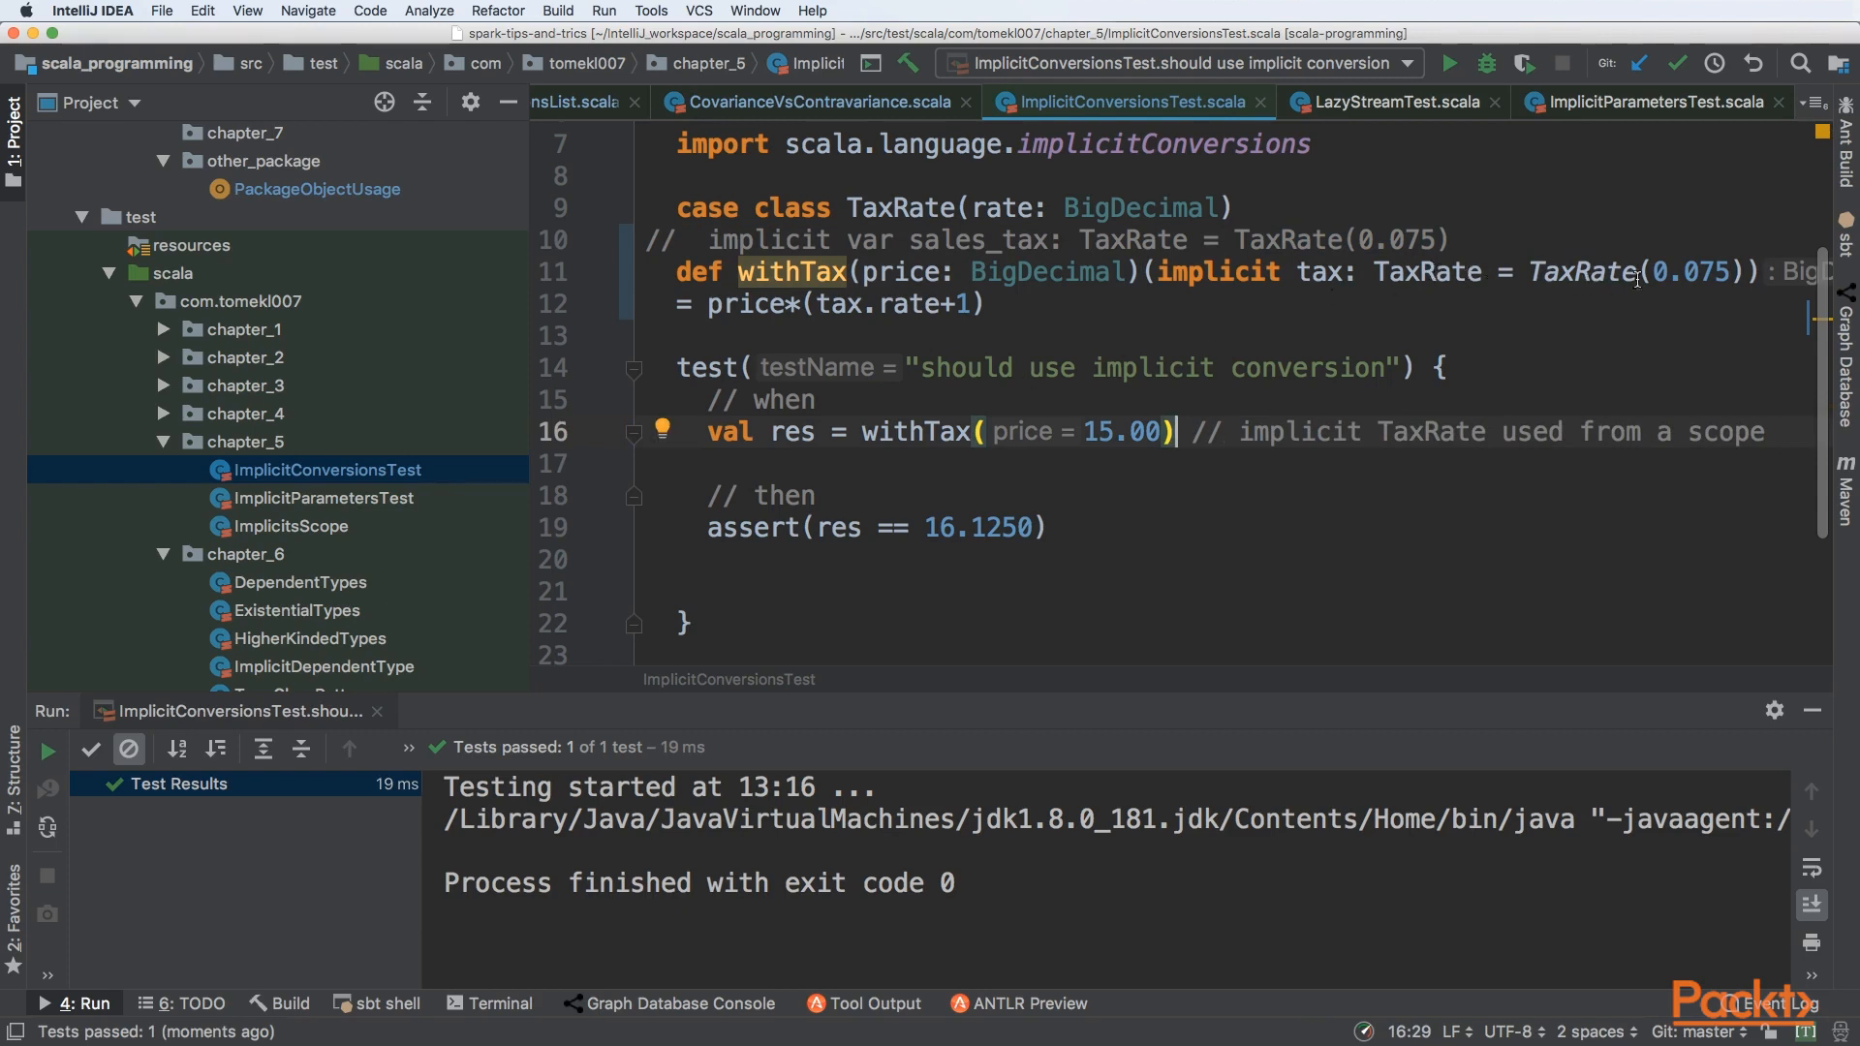
Default the tax parameter to TaxRate(0.075), drop the explicit argument and rerun ImplicitConversionsTest
left_click_drag(1178, 271, 1743, 271)
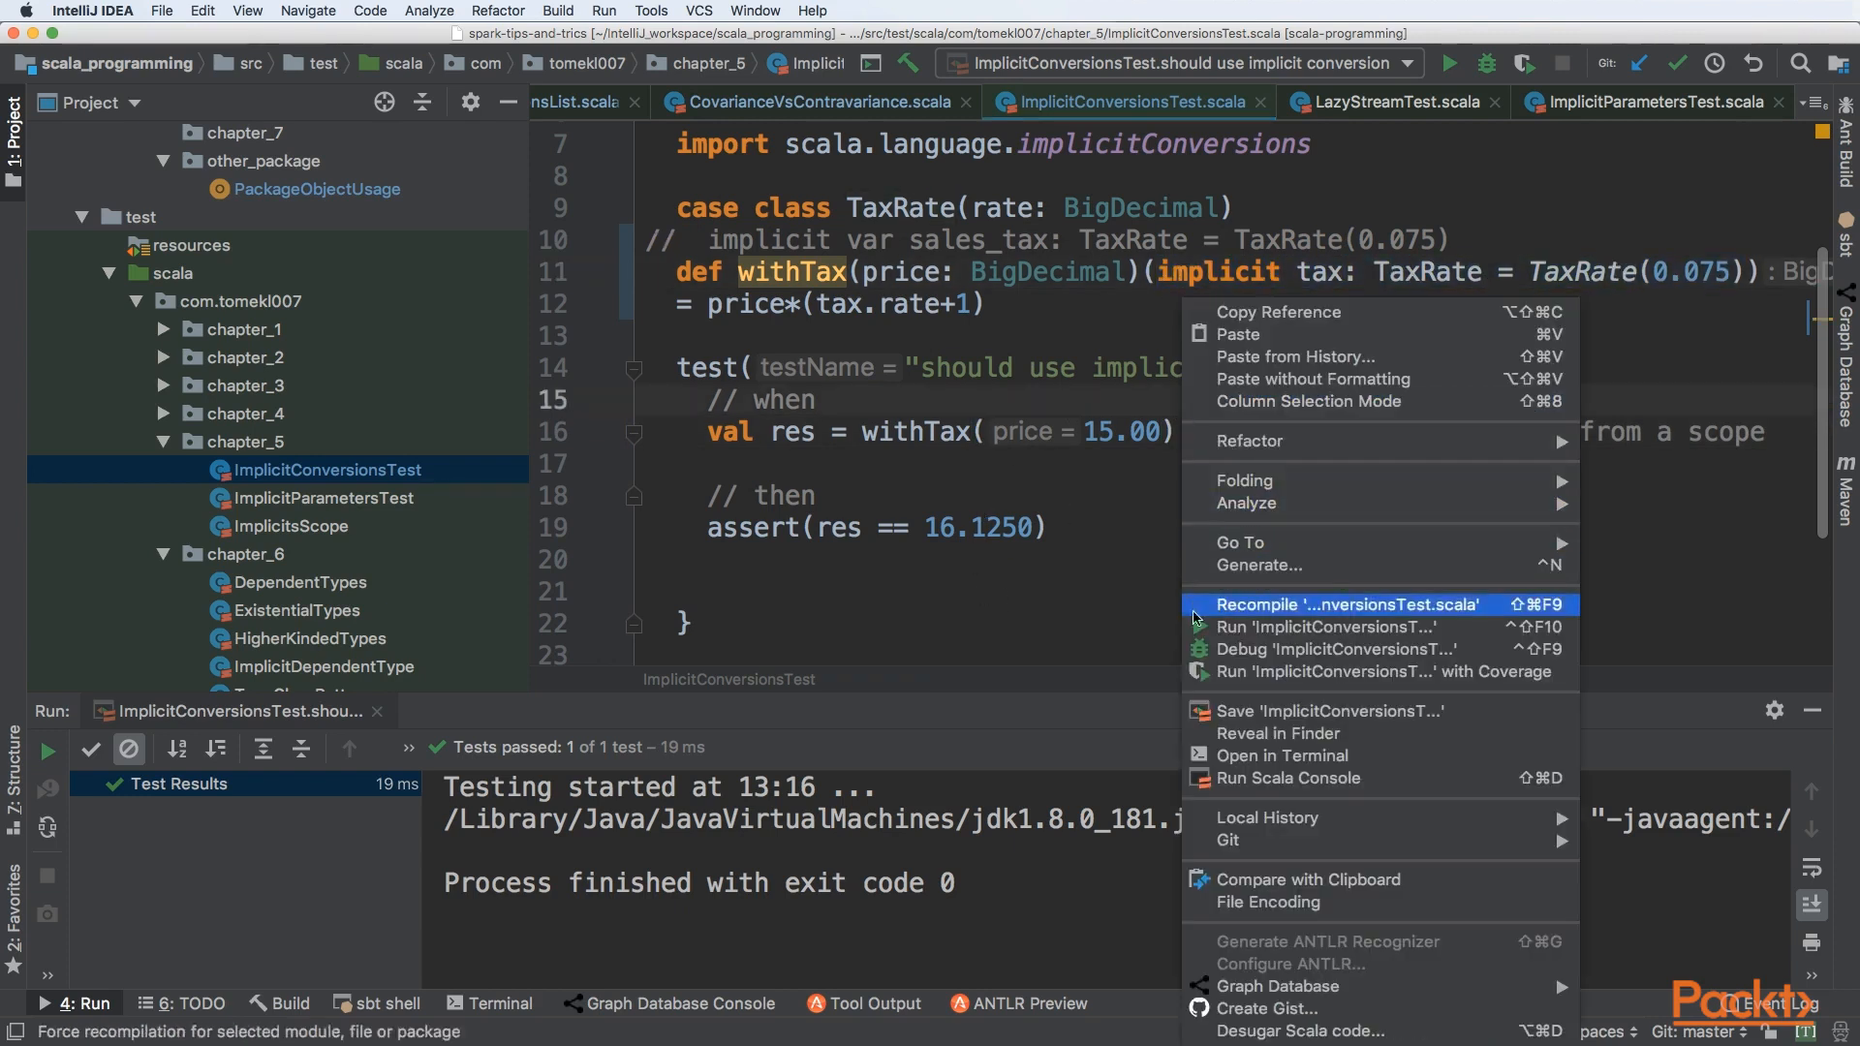
left_click(1344, 604)
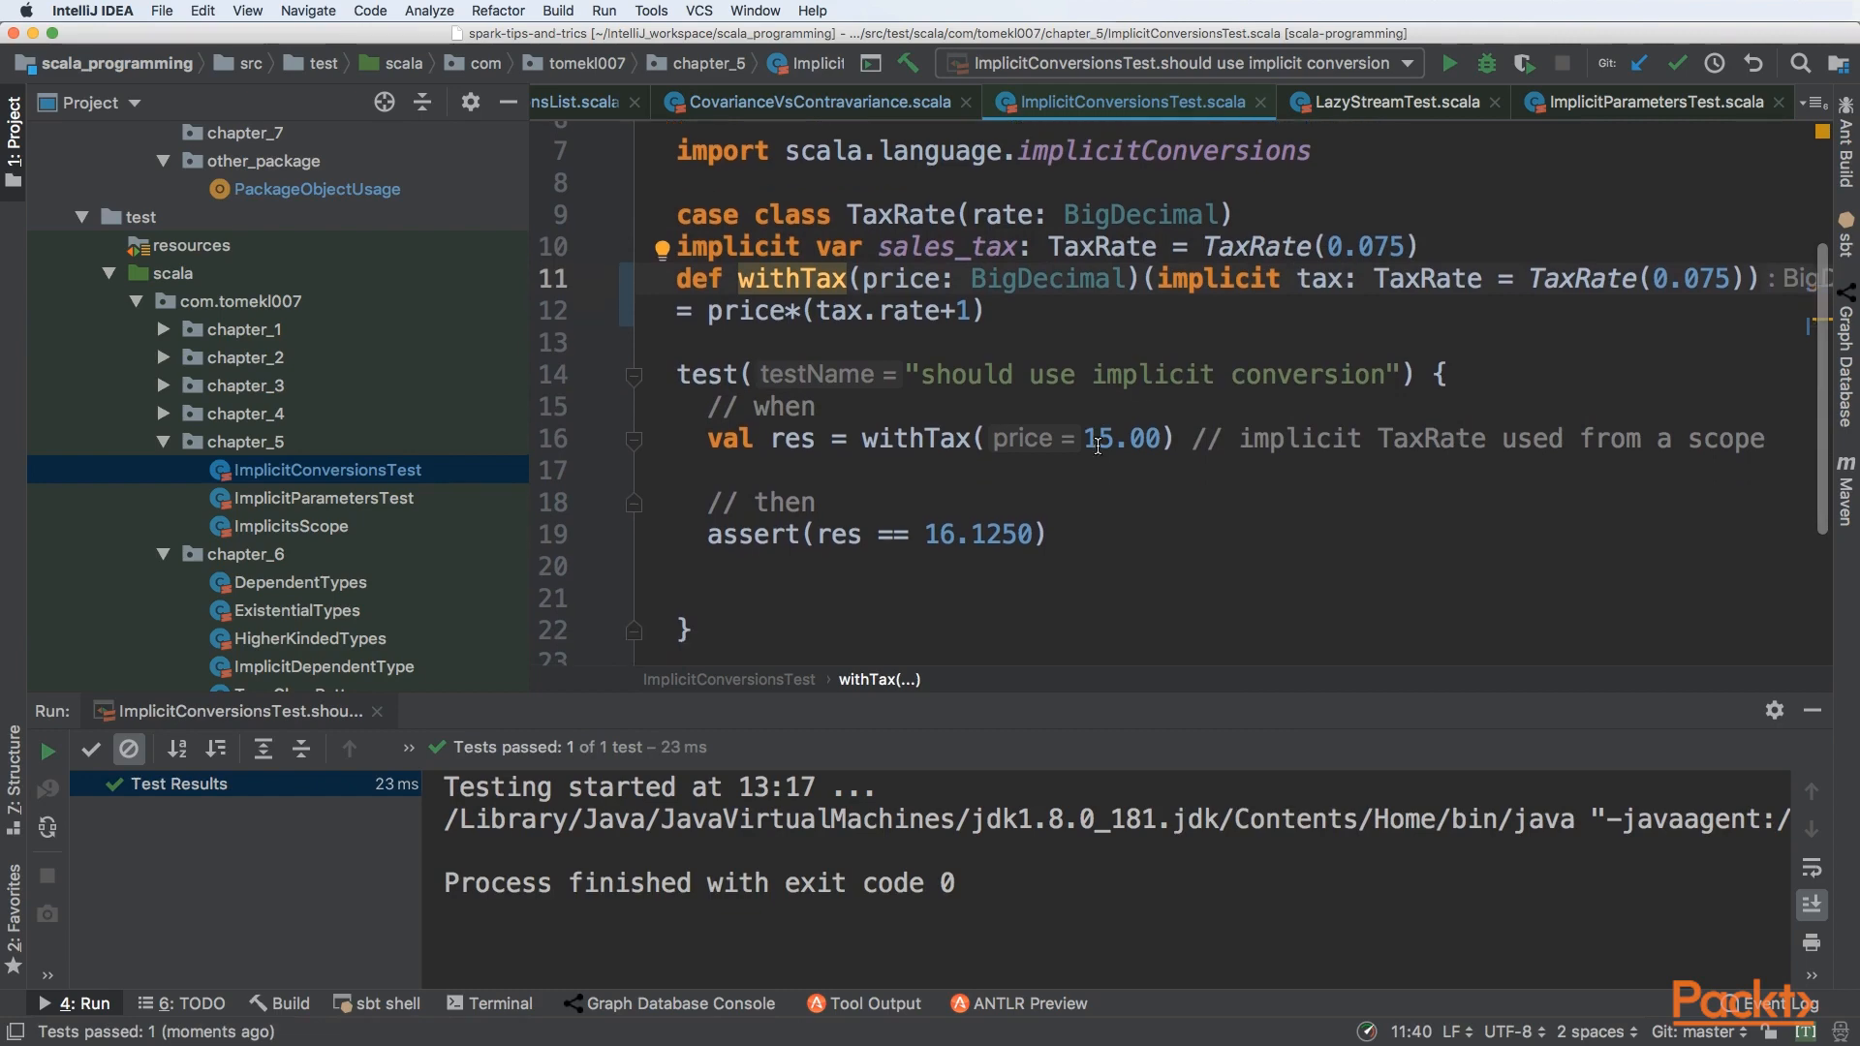
mouse_move(1615, 289)
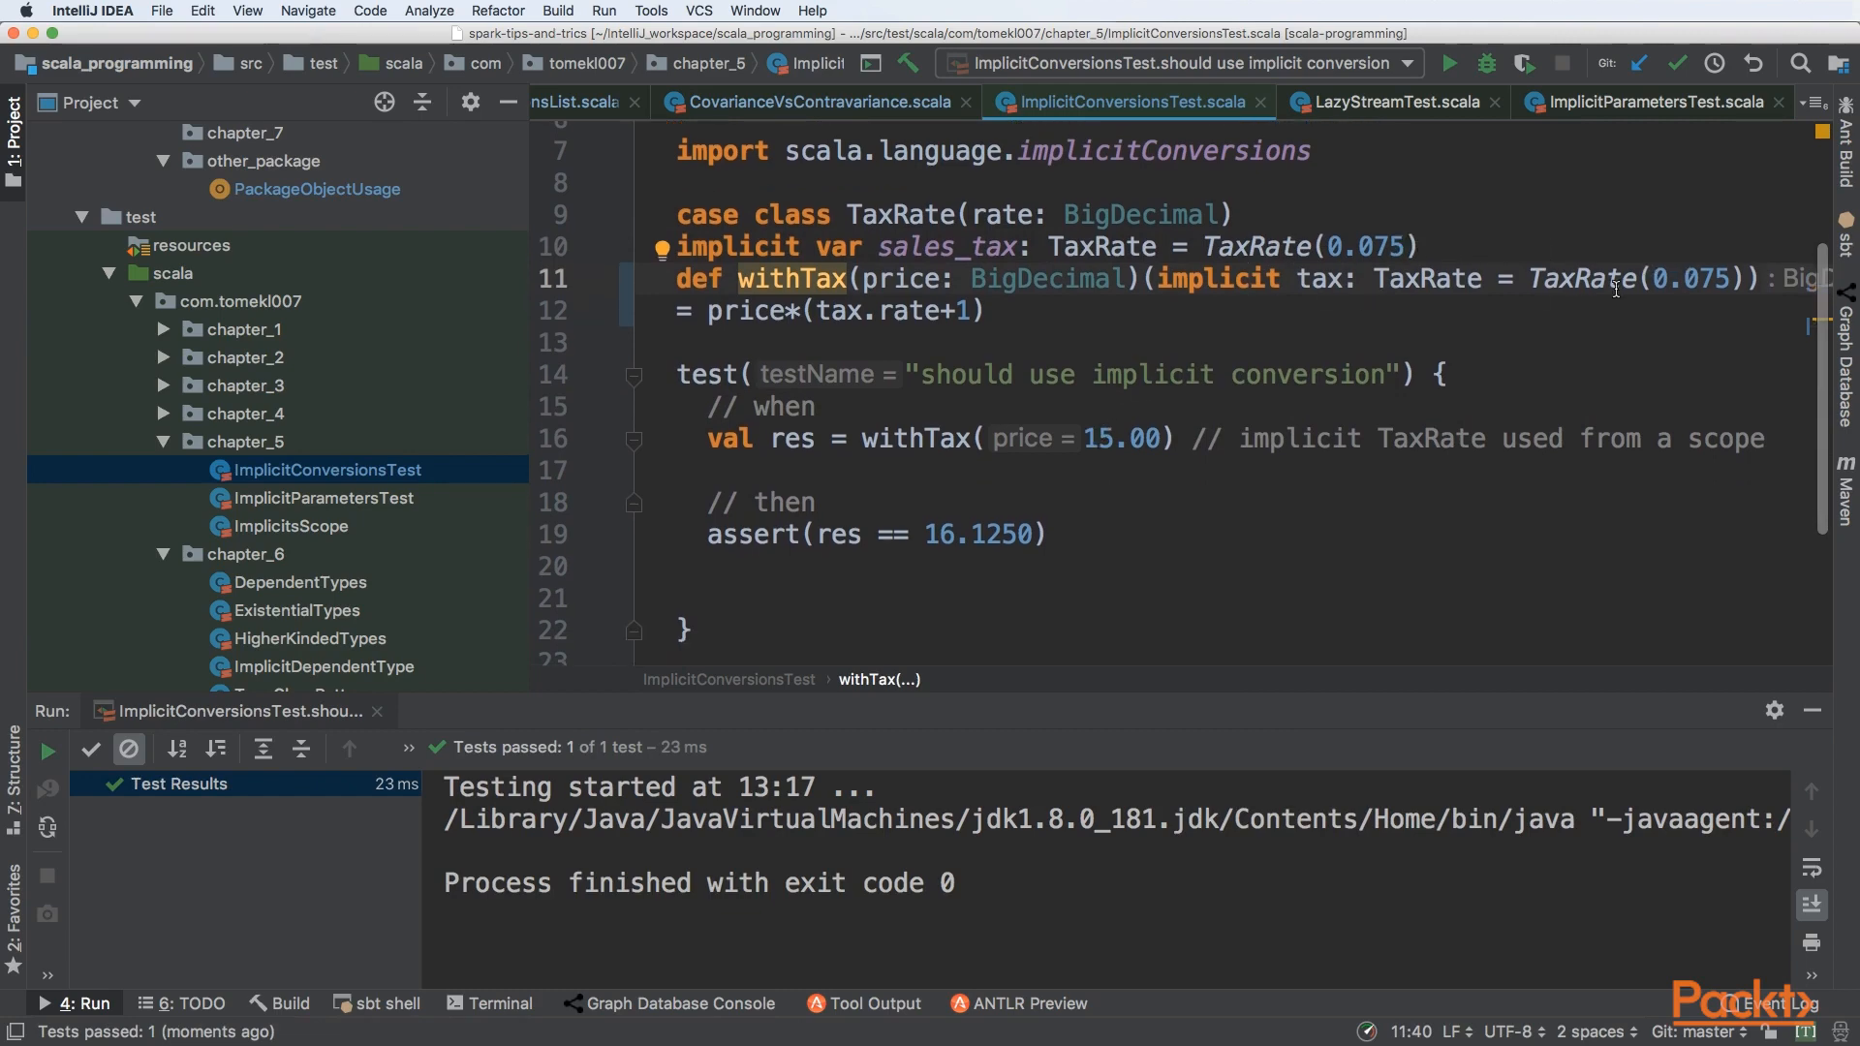
Change the withTax default to TaxRate(1) and revisit the implicit sales_tax declaration
double_click(1697, 279)
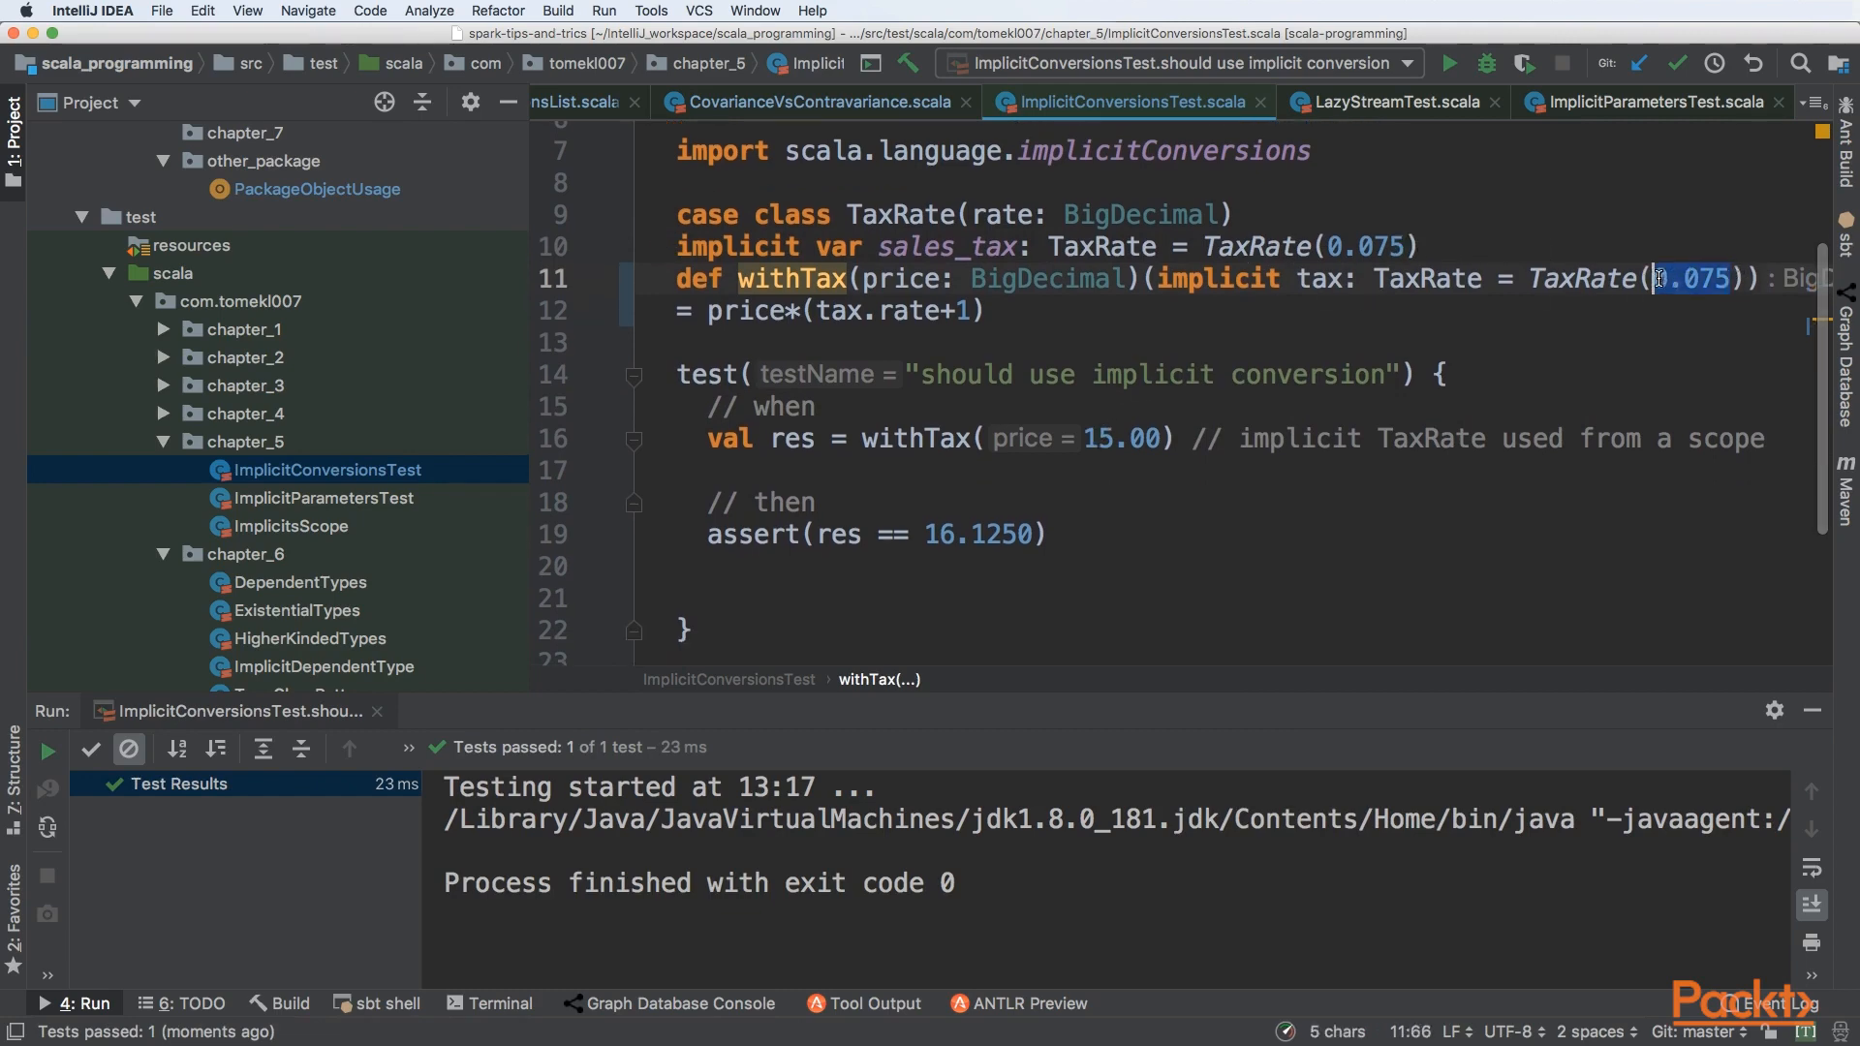
type("1")
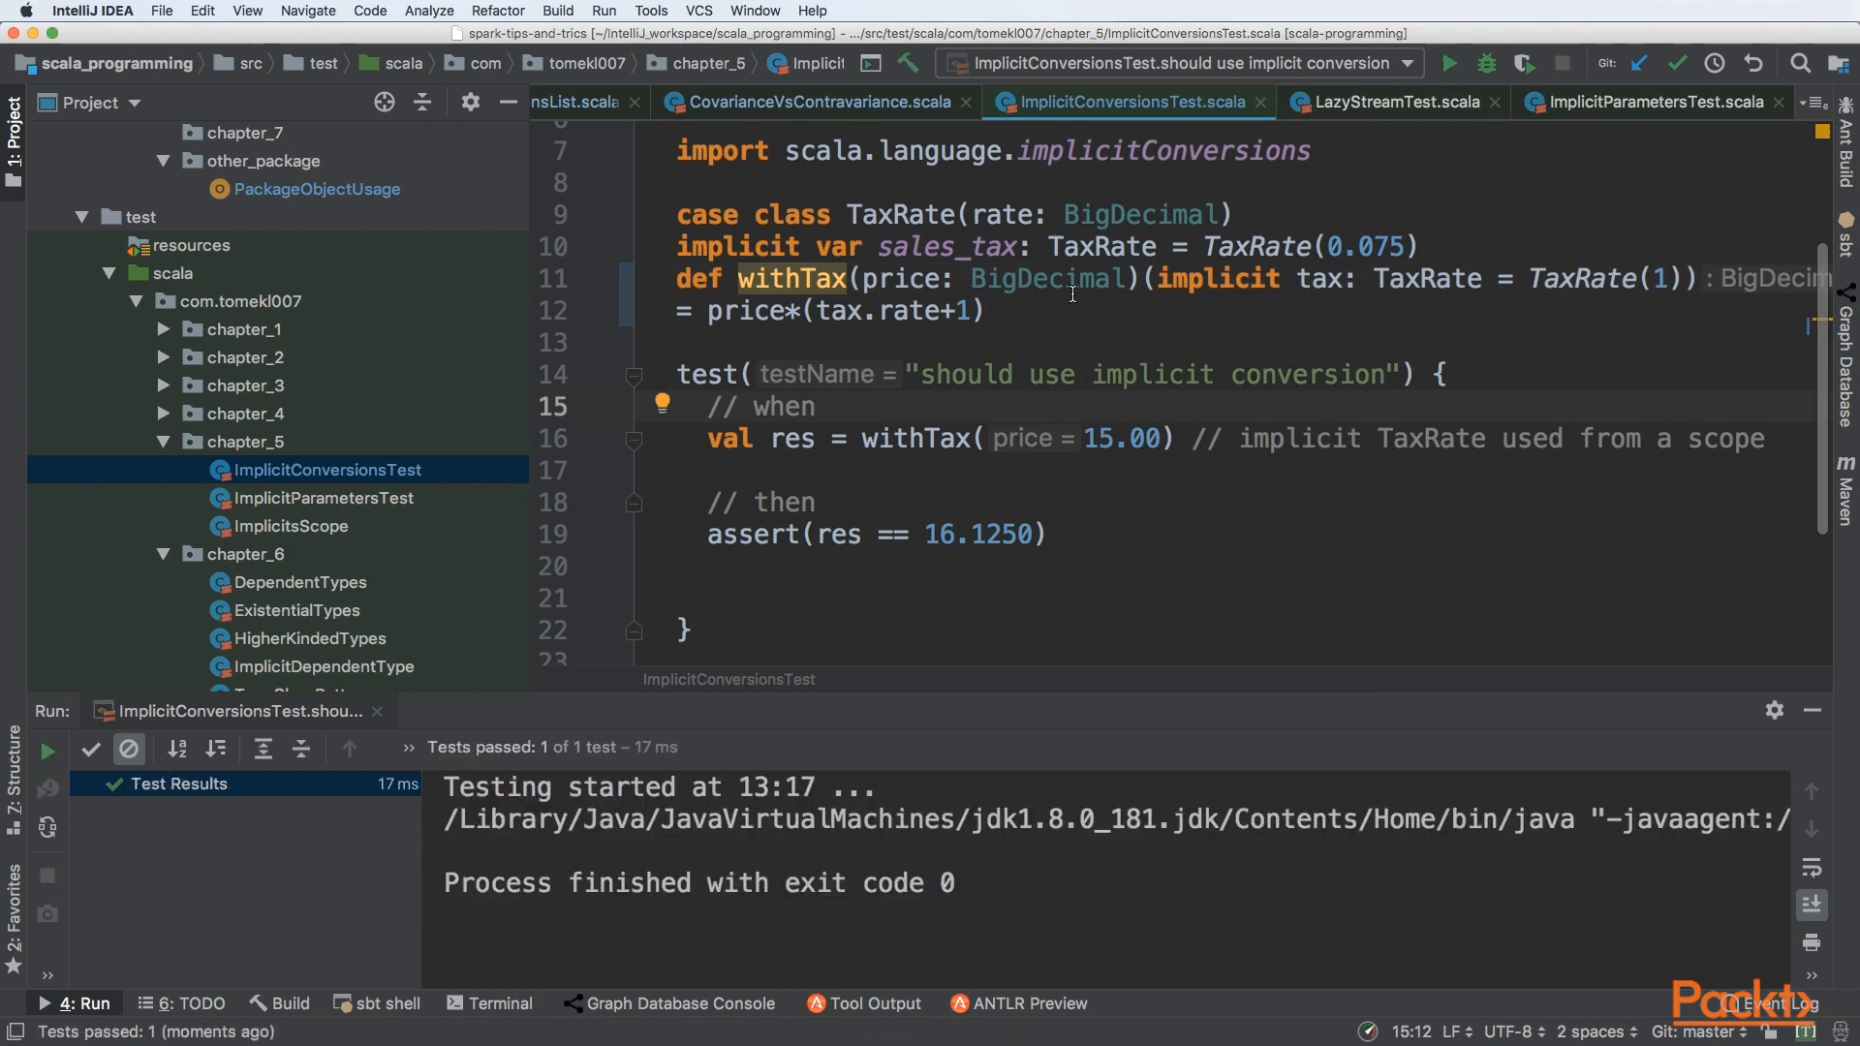
mouse_move(873, 246)
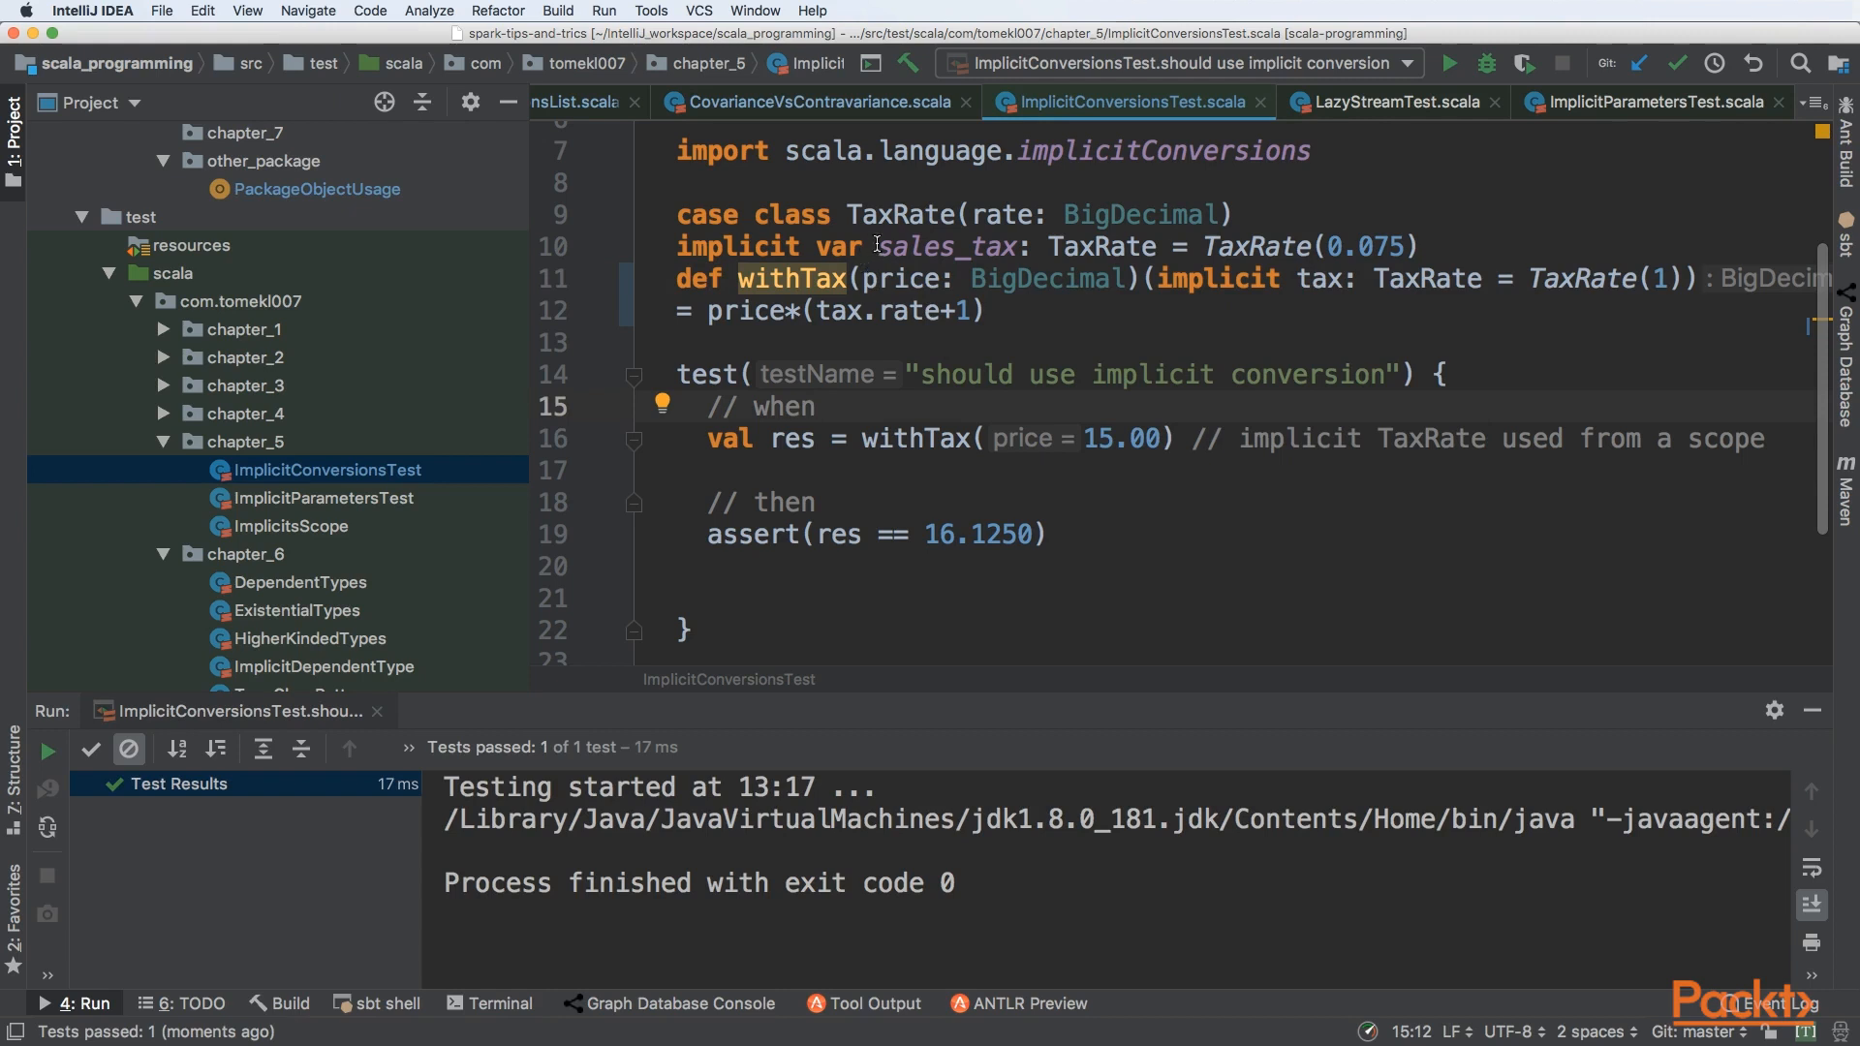
left_click(874, 246)
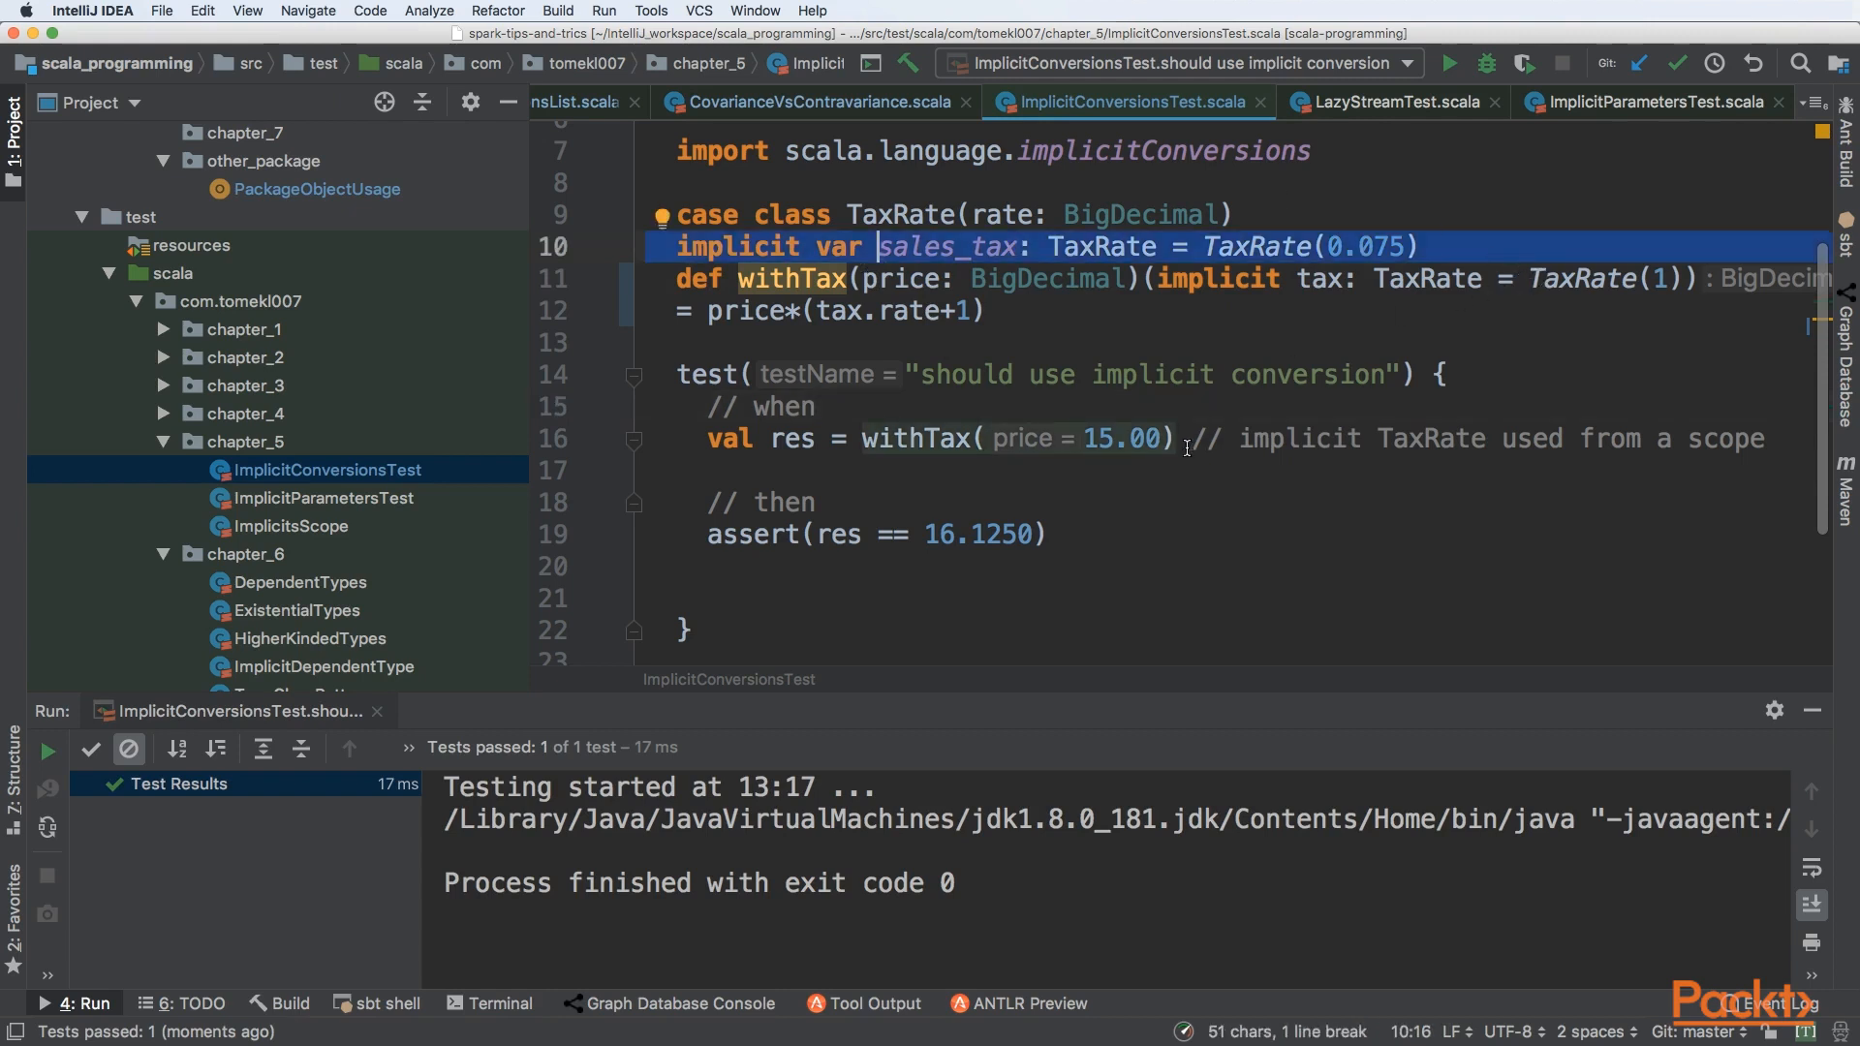
type("OP")
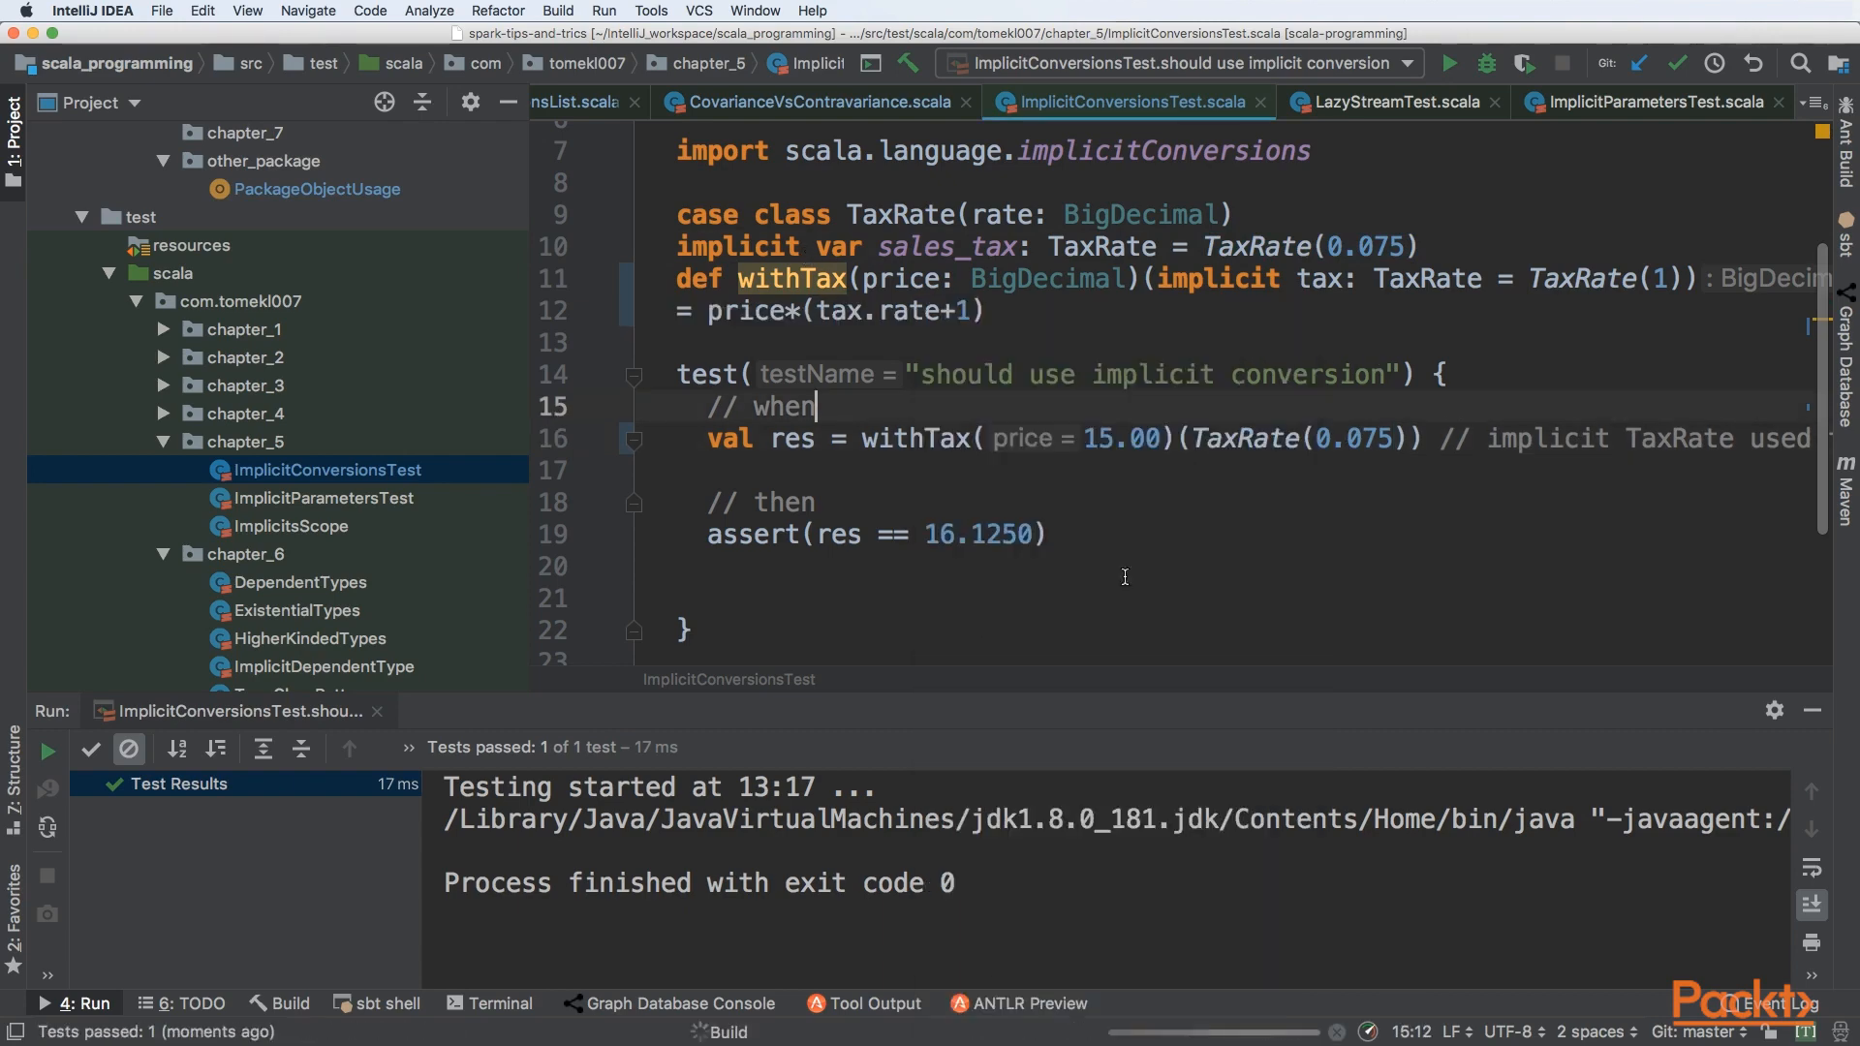
Rerun the test with TaxRate(0.075) passed explicitly to withTax
left_click(1449, 62)
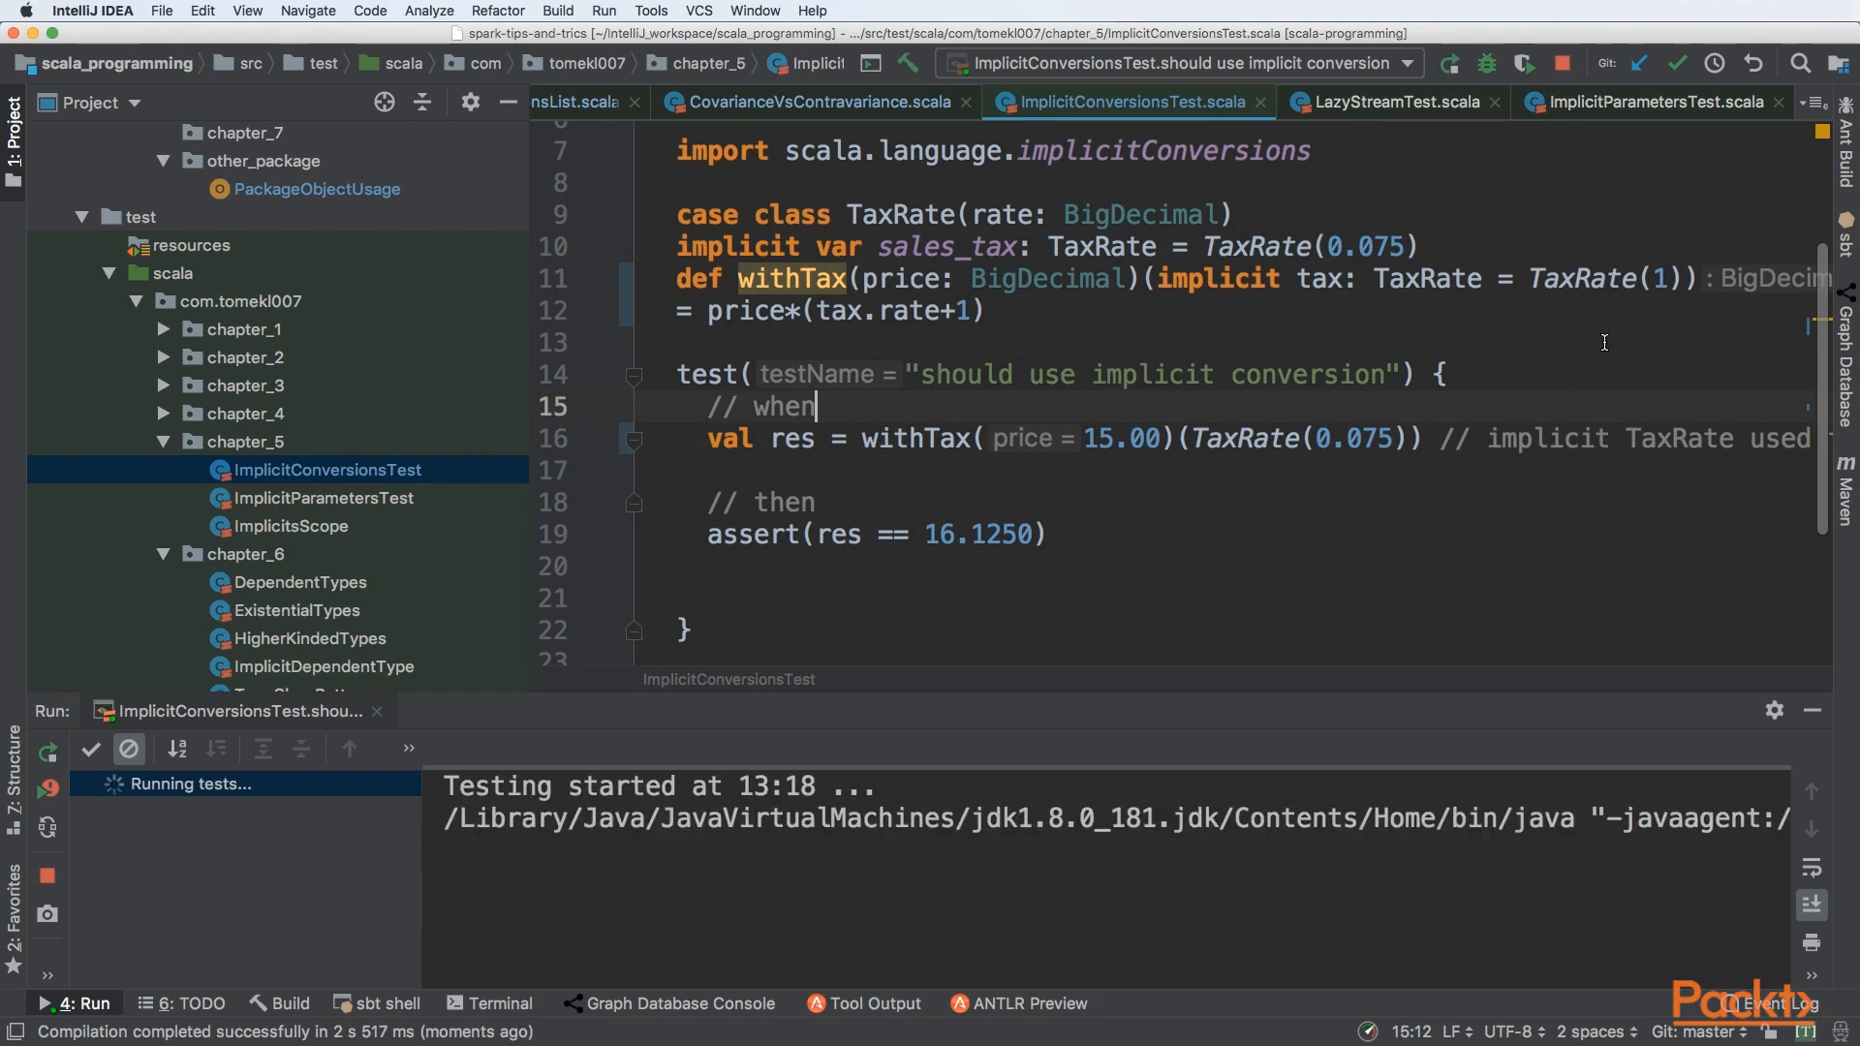